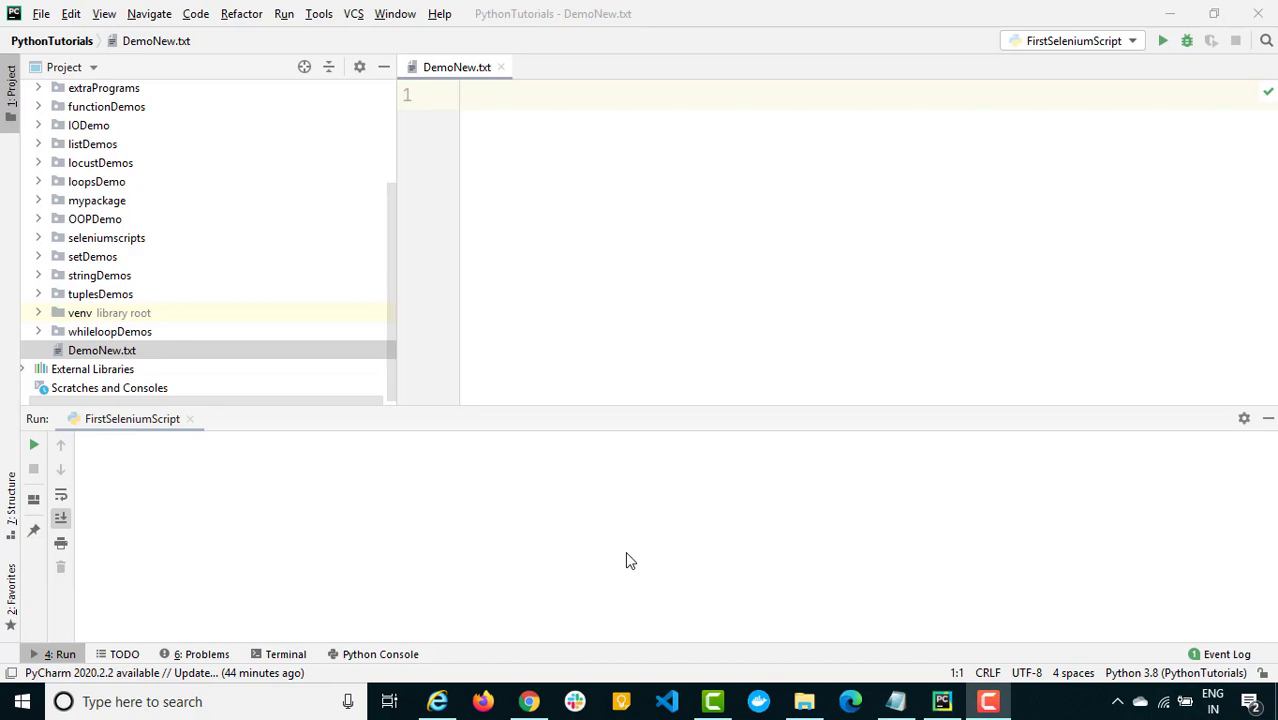
# Open FirstSeleniumScript.py from the seleniumscripts folder to review its Chrome driver code
pyautogui.click(568, 304)
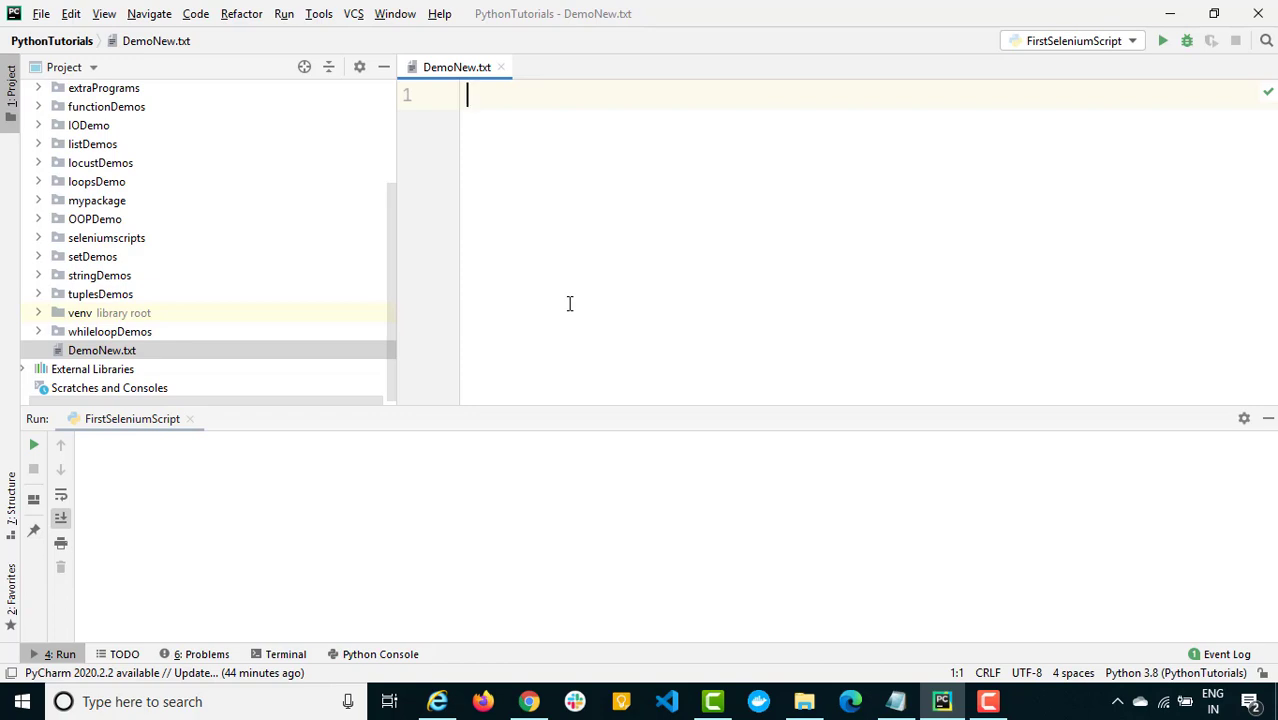
pyautogui.click(104, 236)
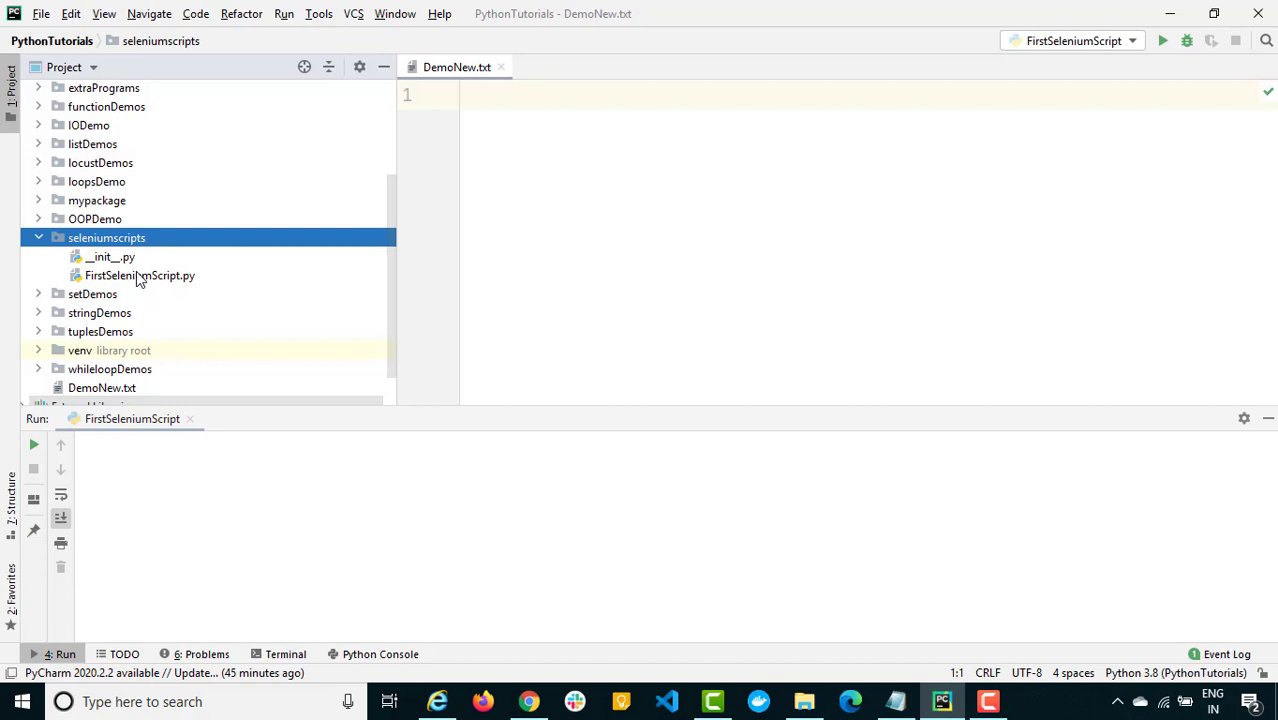
pyautogui.doubleClick(140, 276)
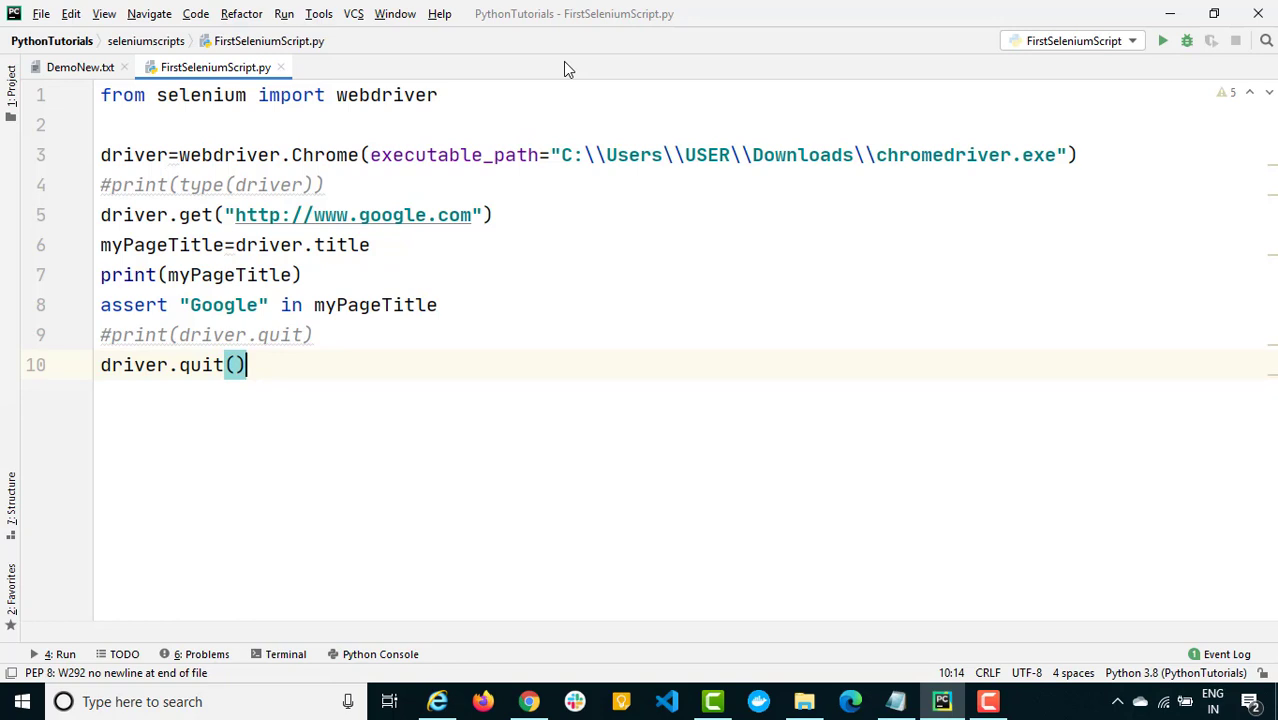
pyautogui.moveTo(406, 136)
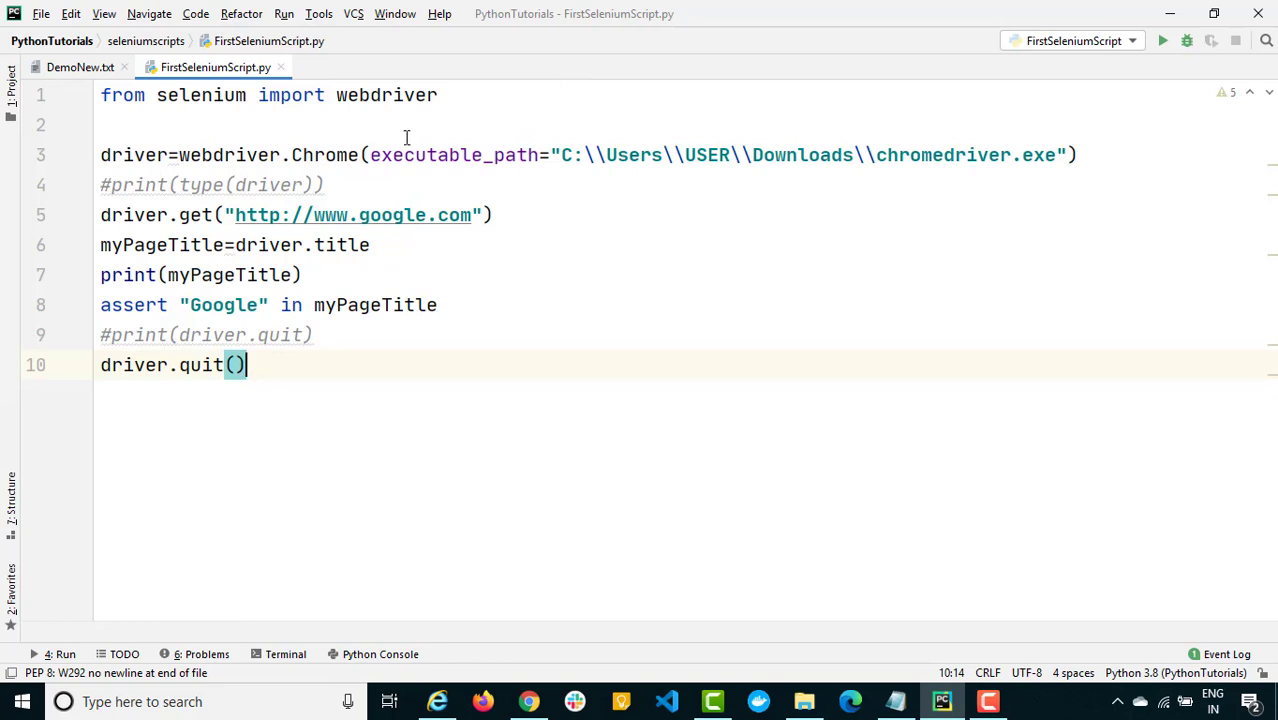
pyautogui.moveTo(82, 68)
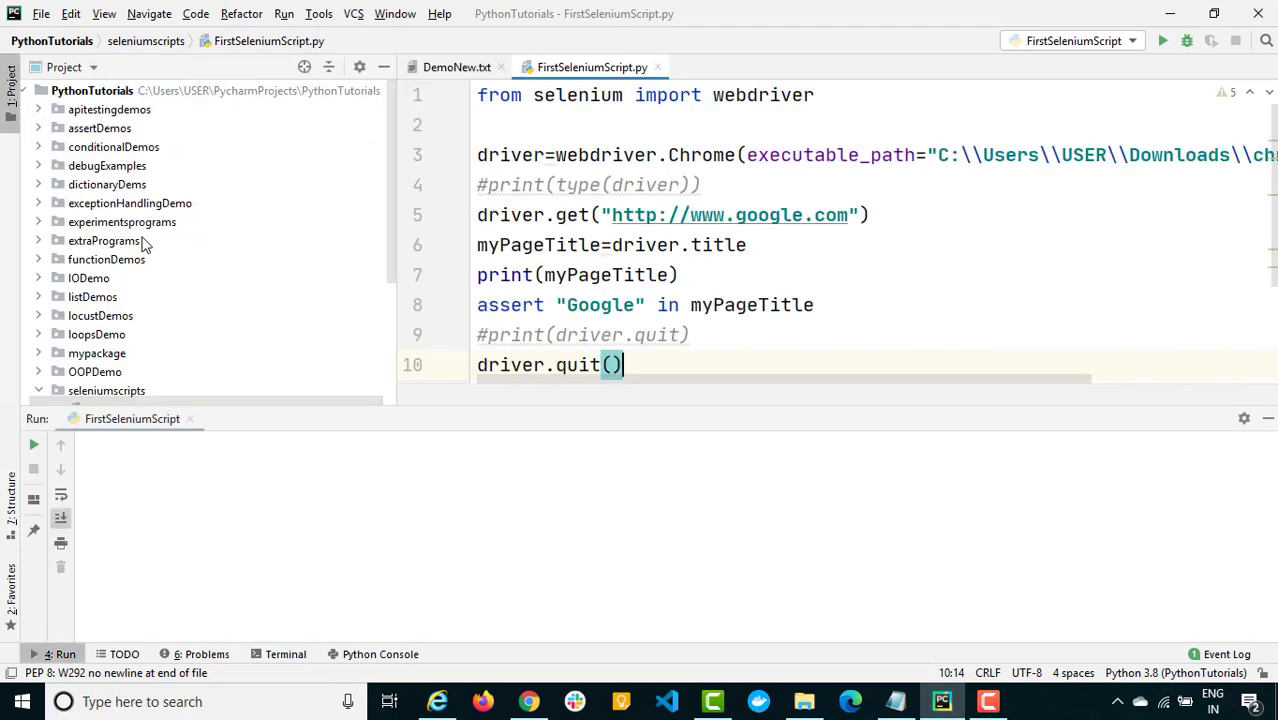
# Create a new Python file FirefoxSelenium.py in seleniumscripts and begin its first import line
pyautogui.rightClick(106, 194)
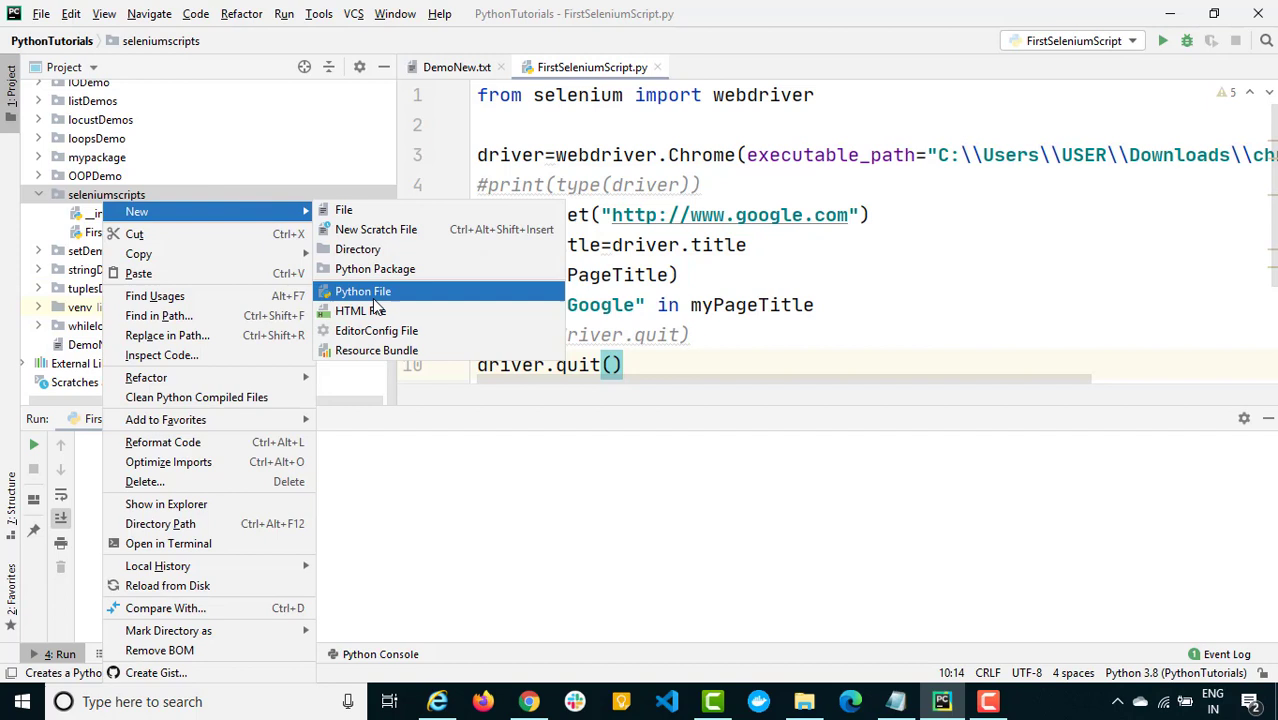
pyautogui.click(364, 292)
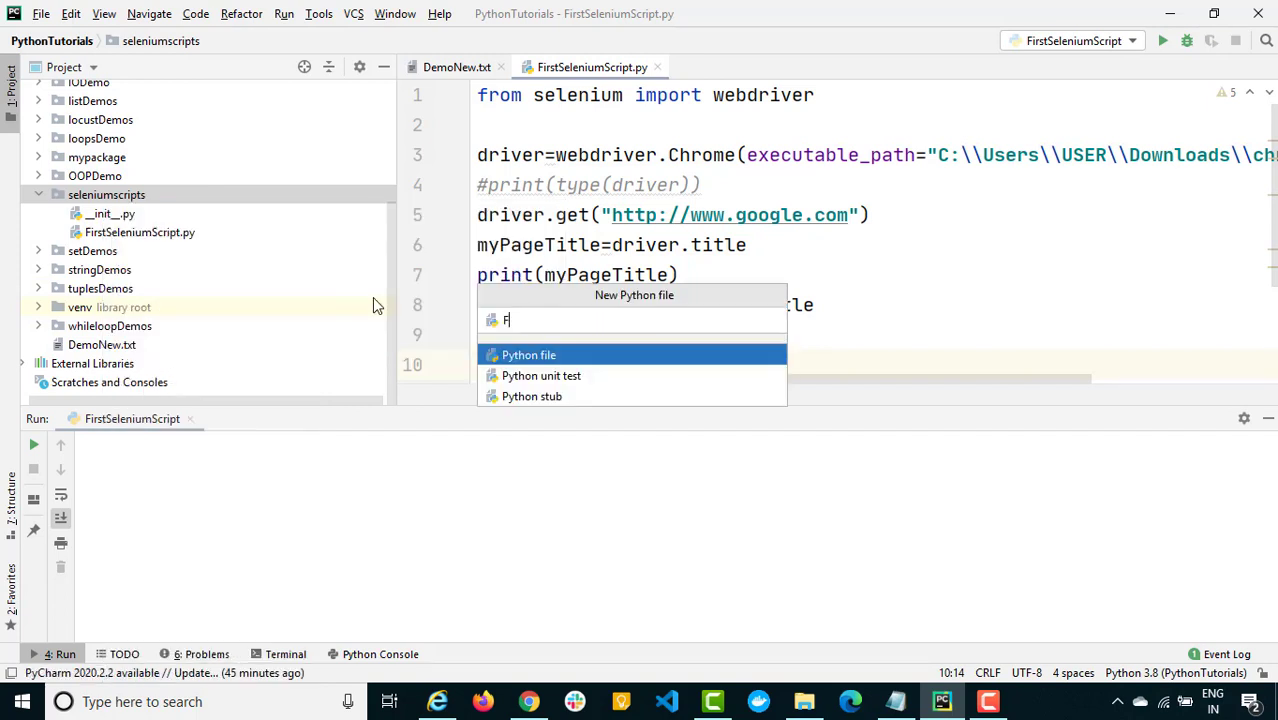
pyautogui.write('irefoxSe')
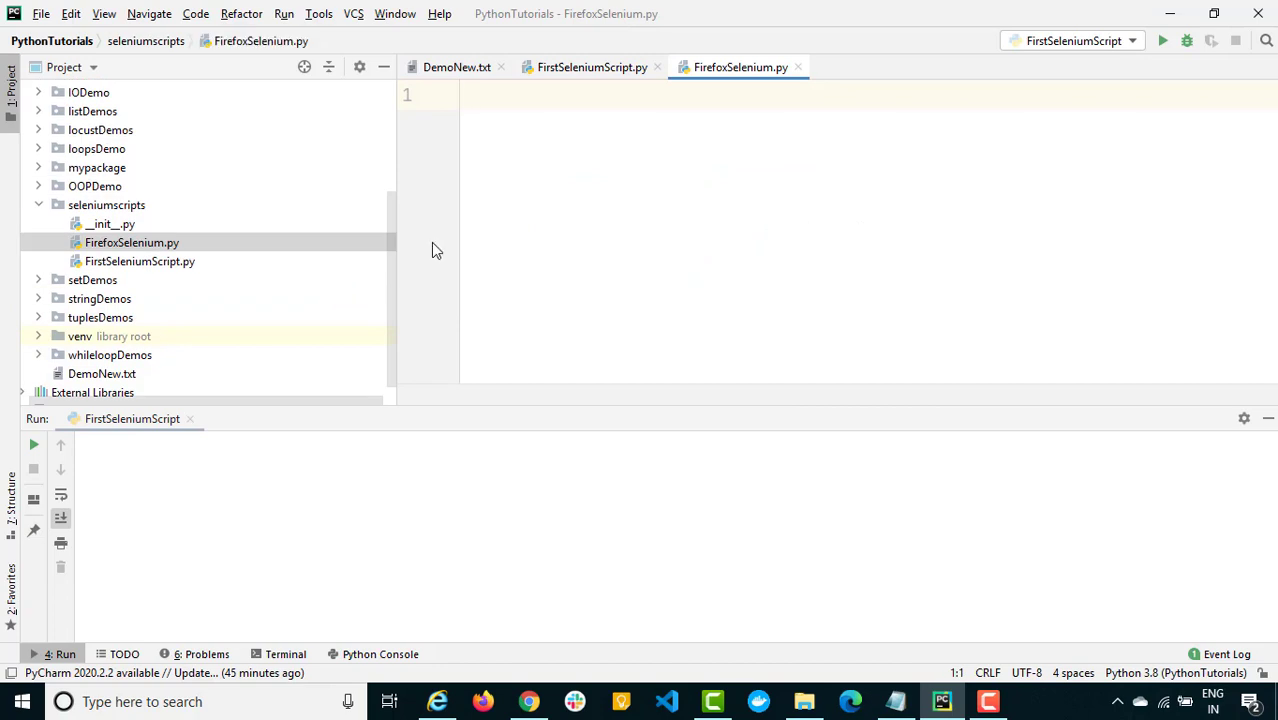
pyautogui.write('from selenium')
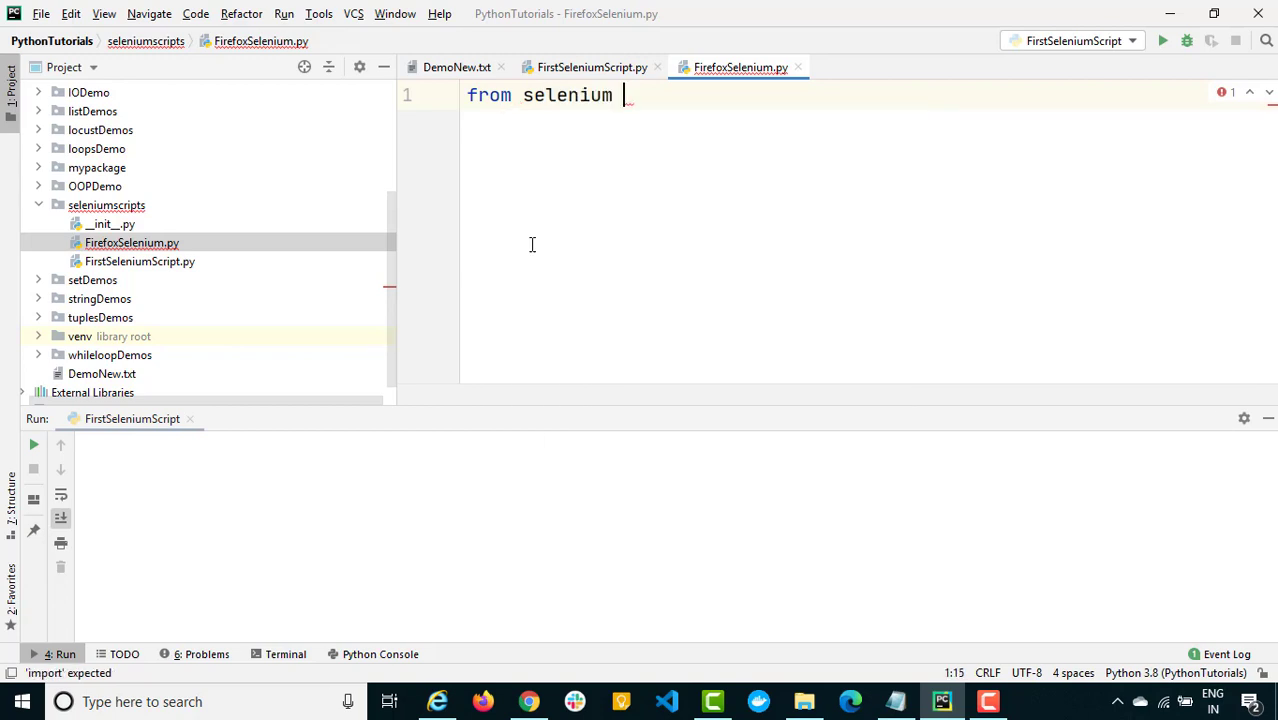
# Write 'from selenium import webdriver' and 'driver=webdriver.Firefox()' in the new script
pyautogui.write('import we')
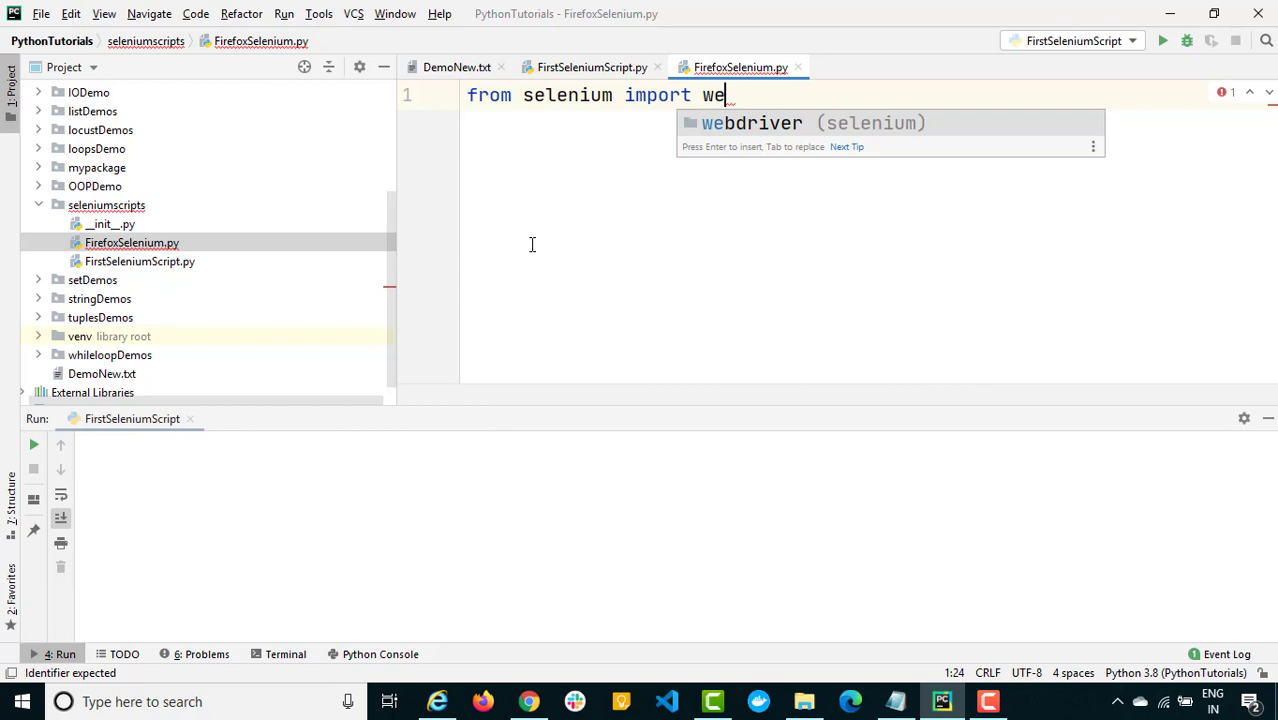
pyautogui.write('bdriver')
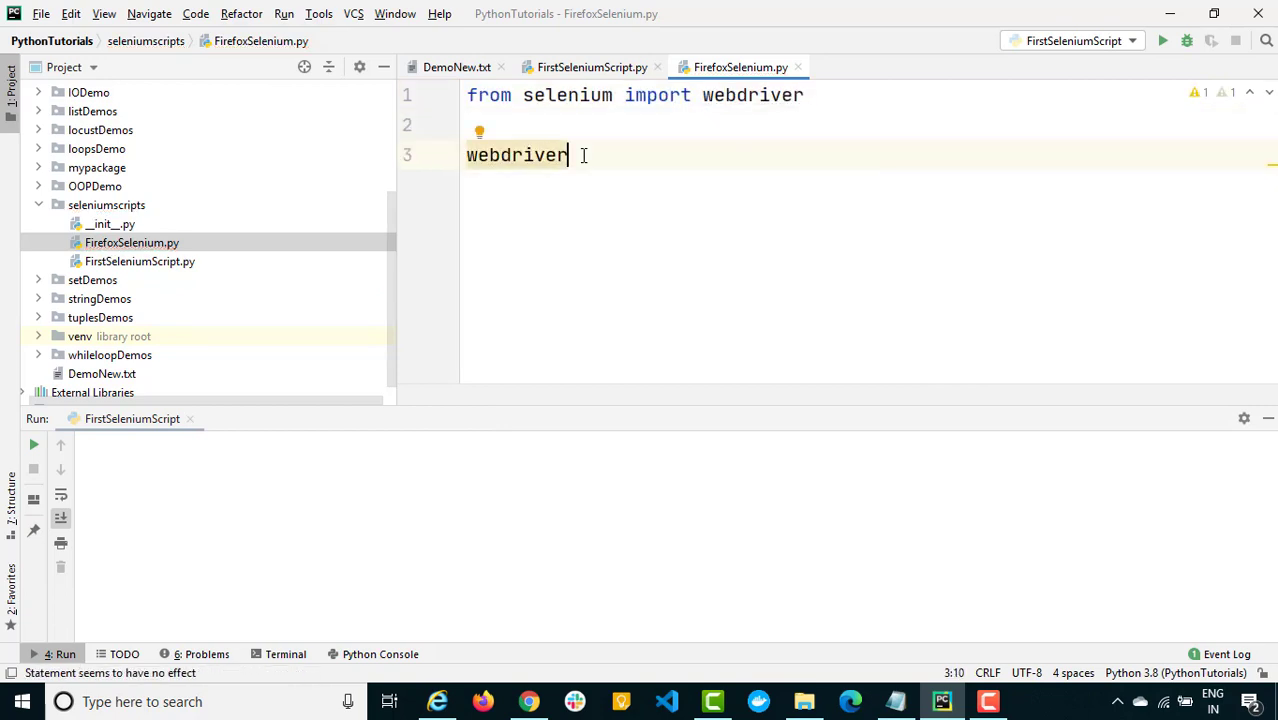
pyautogui.write('.F')
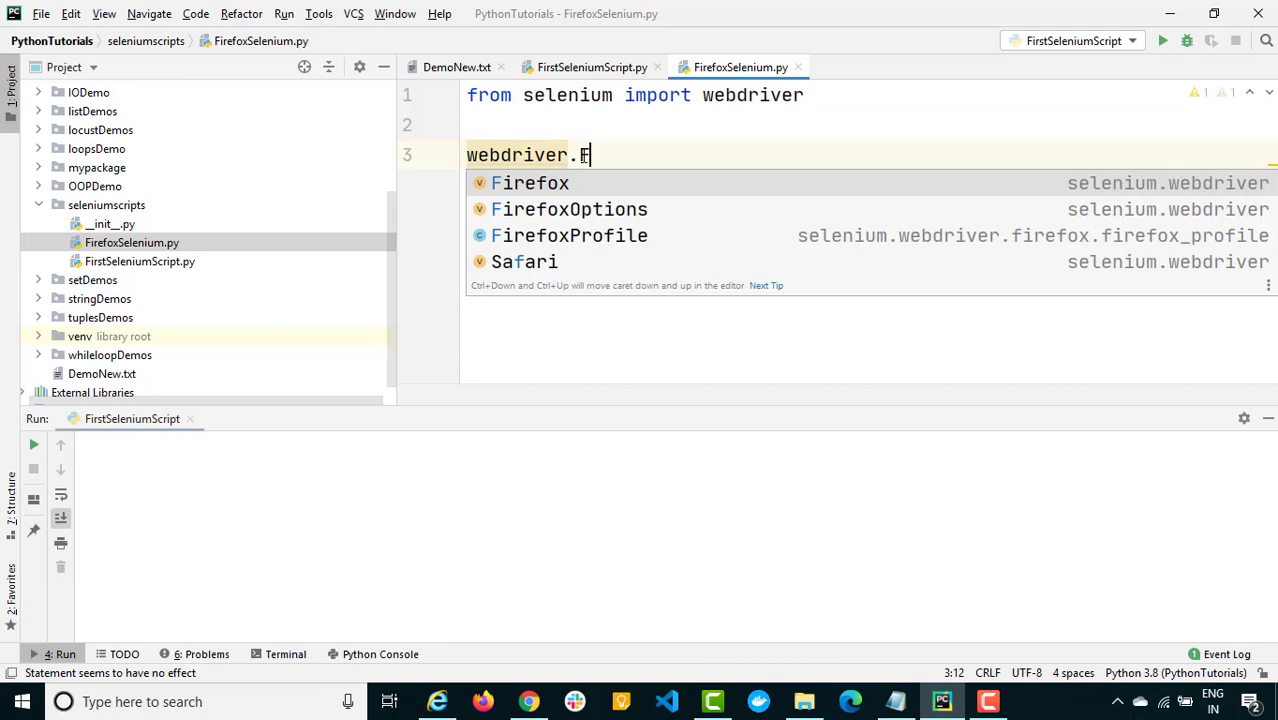
pyautogui.moveTo(922, 196)
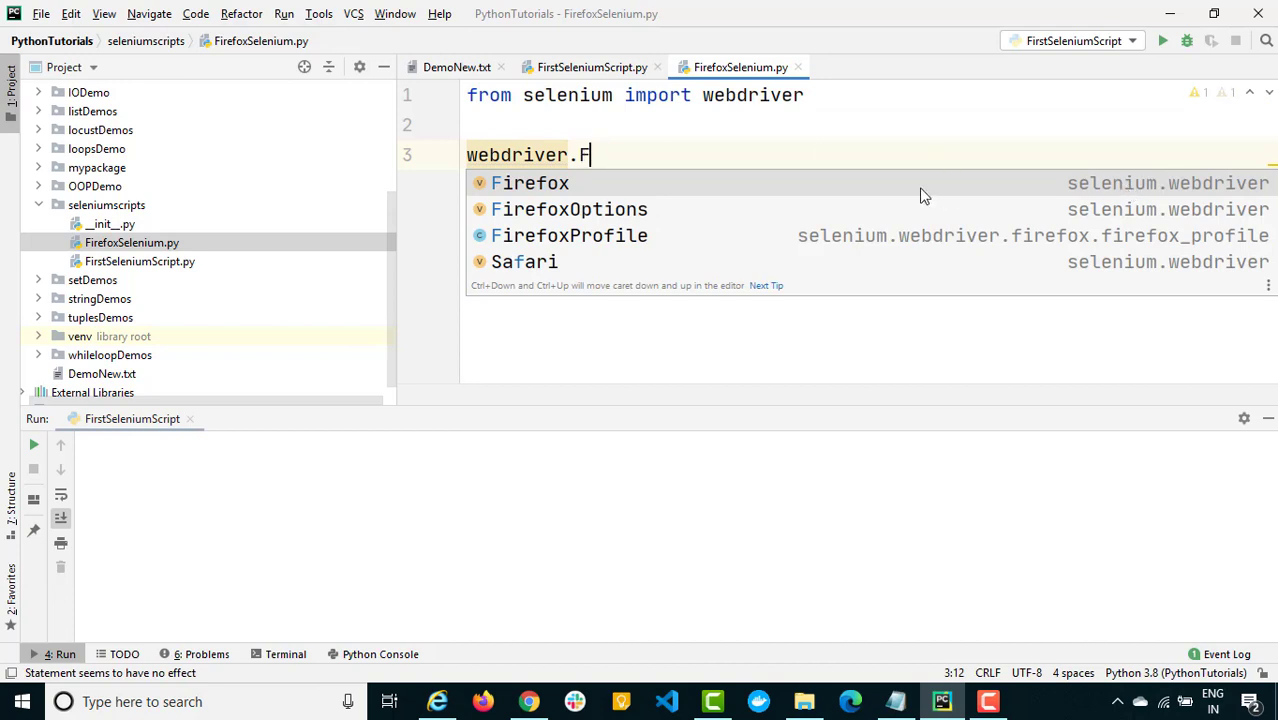
pyautogui.click(528, 184)
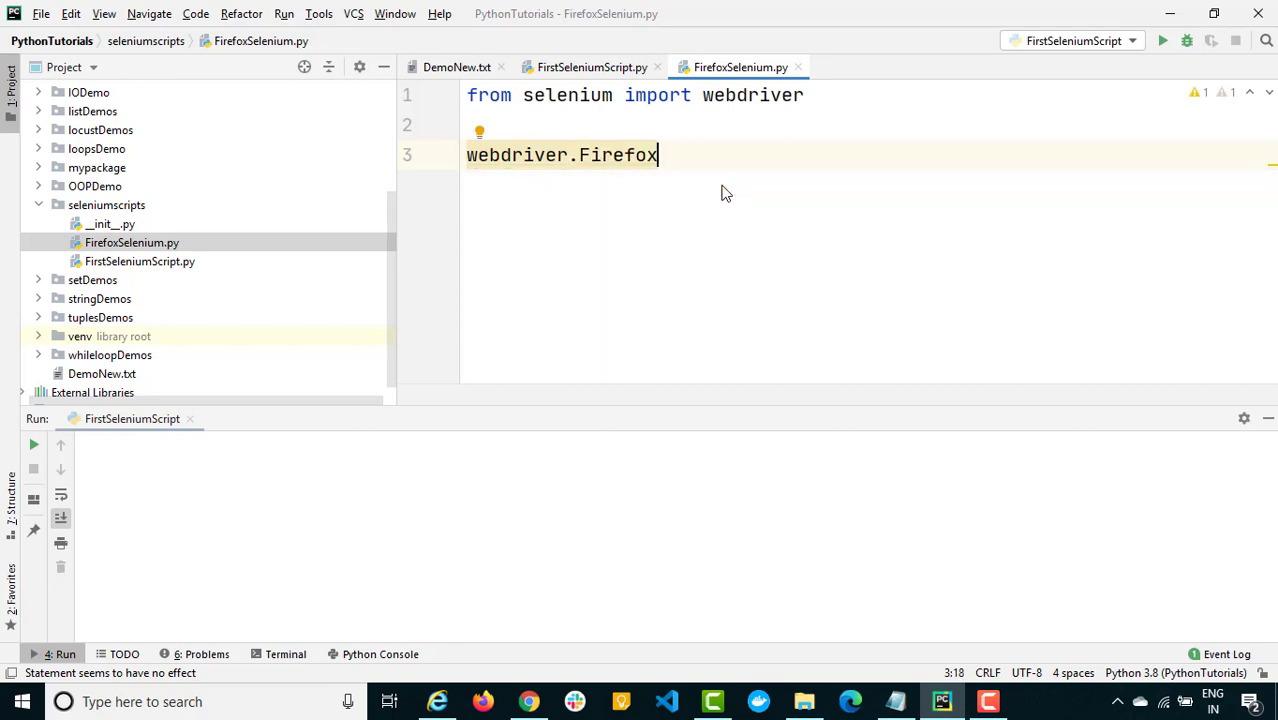
pyautogui.write('()')
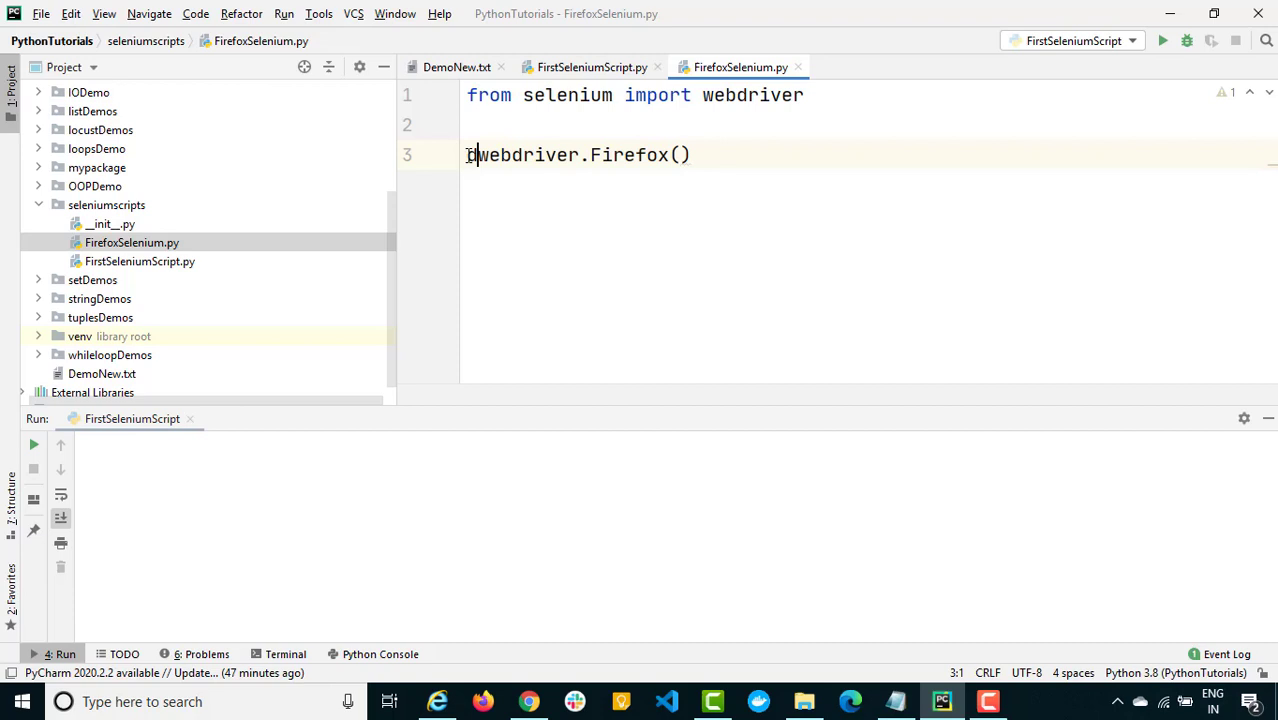
pyautogui.write('driver=')
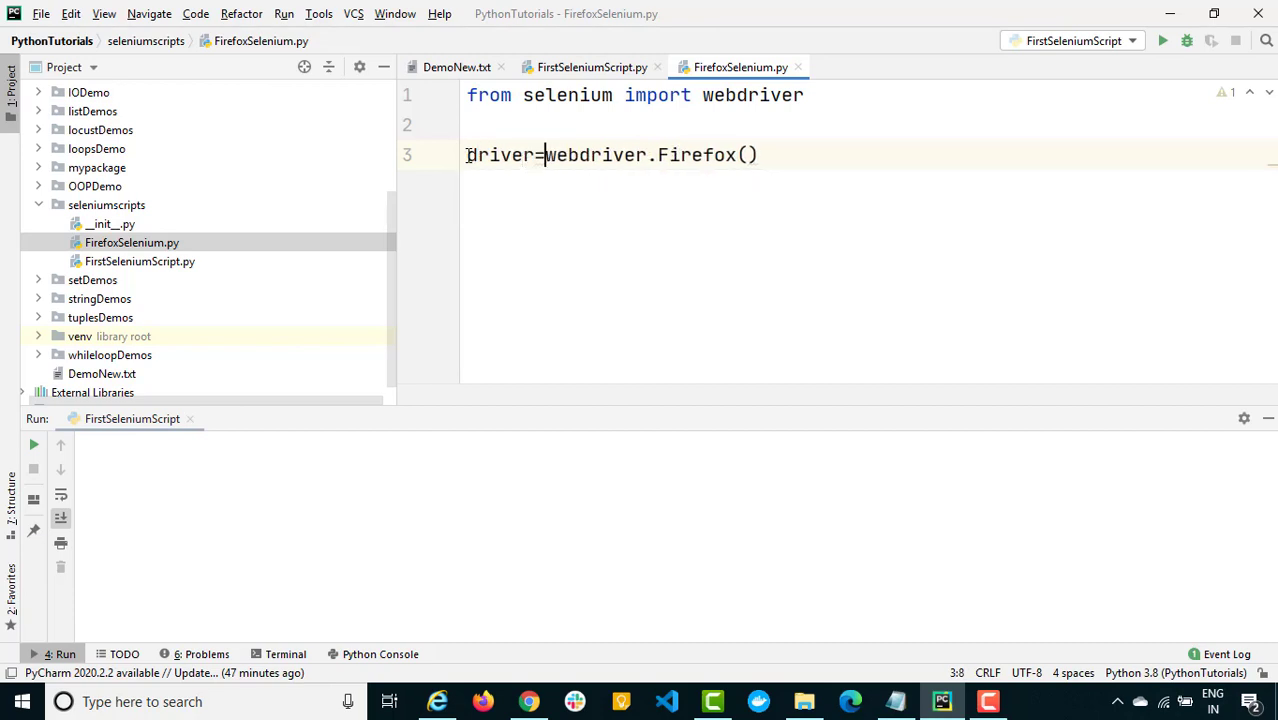
pyautogui.click(512, 156)
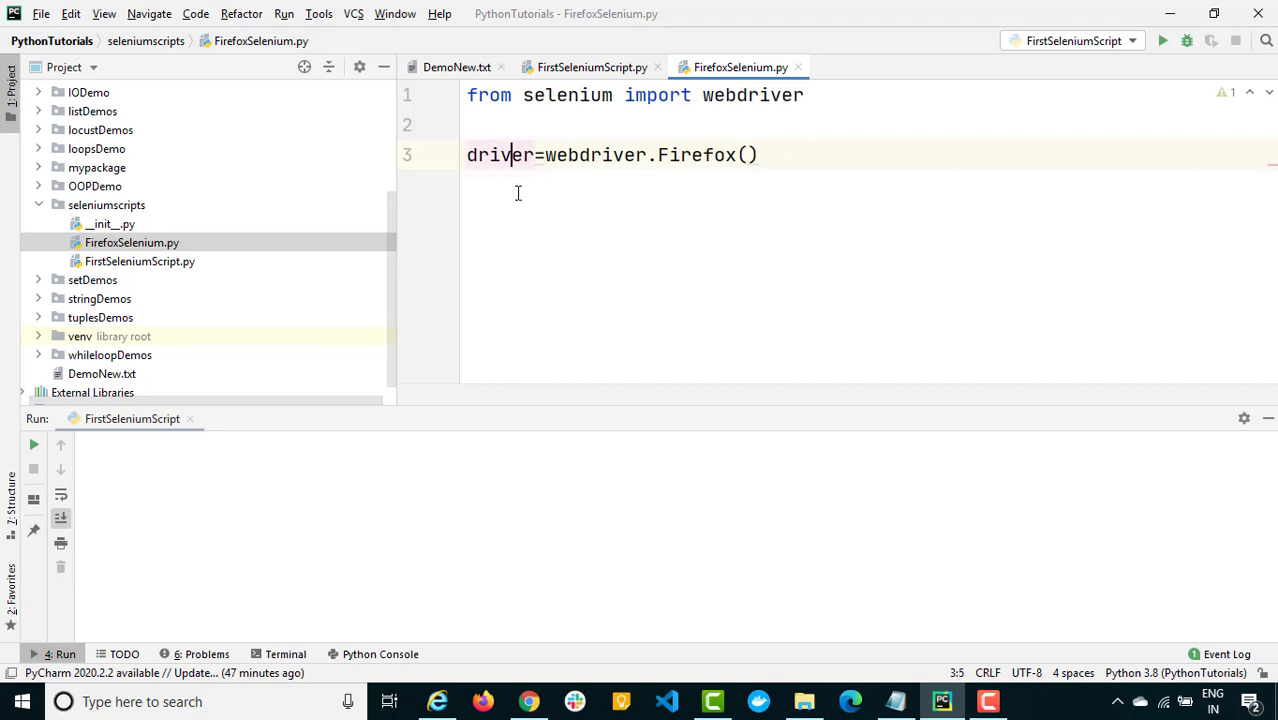
# Run FirefoxSelenium and hit the geckodriver-needs-to-be-in-PATH WebDriverException
pyautogui.rightClick(518, 192)
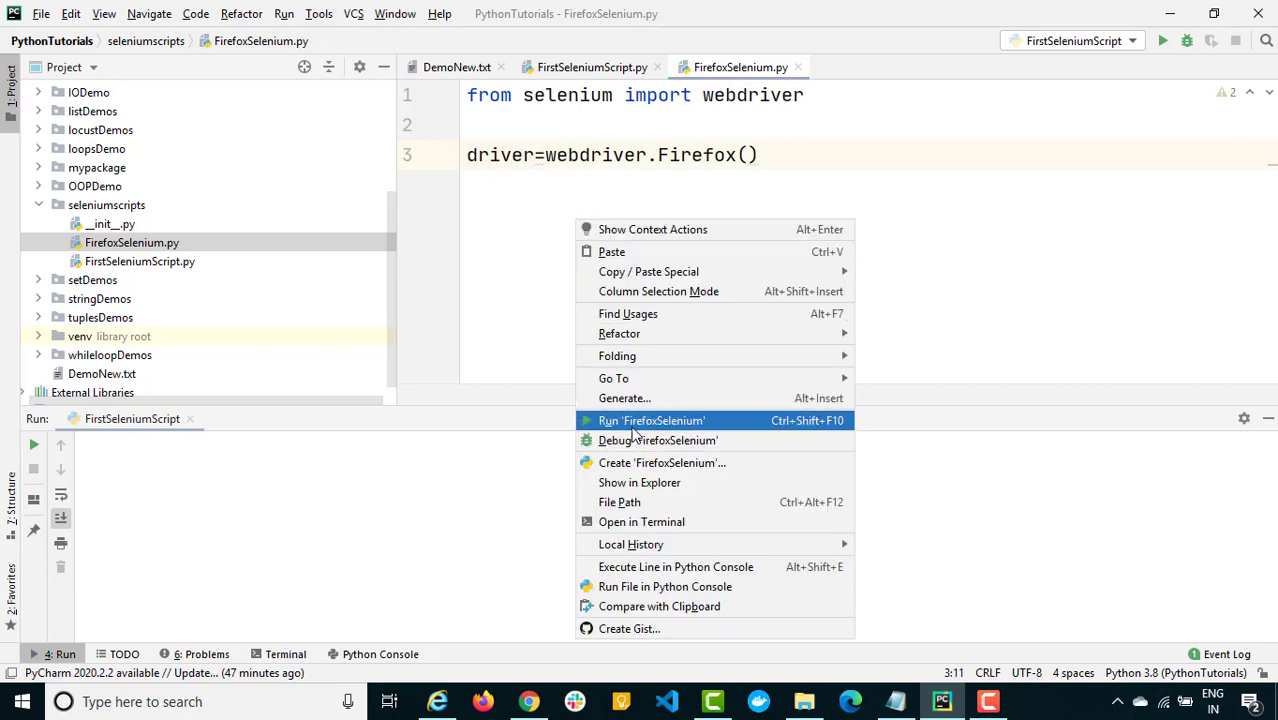
pyautogui.click(648, 420)
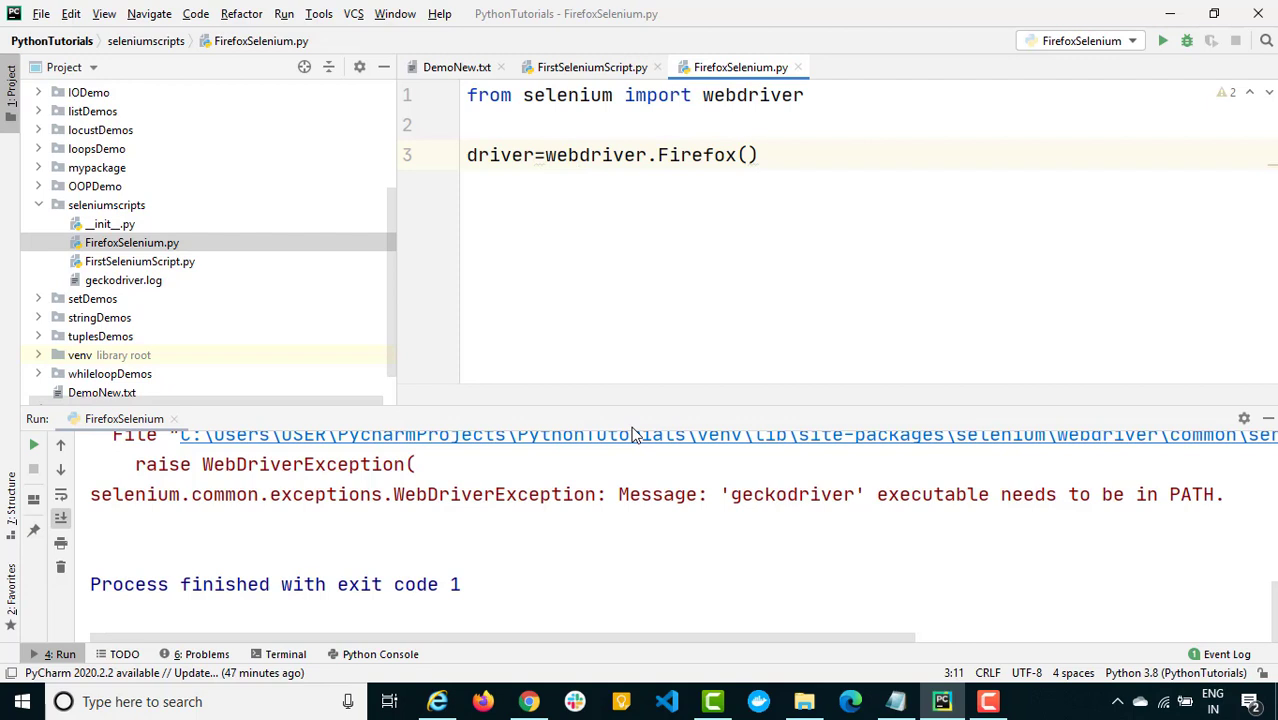
pyautogui.moveTo(548, 506)
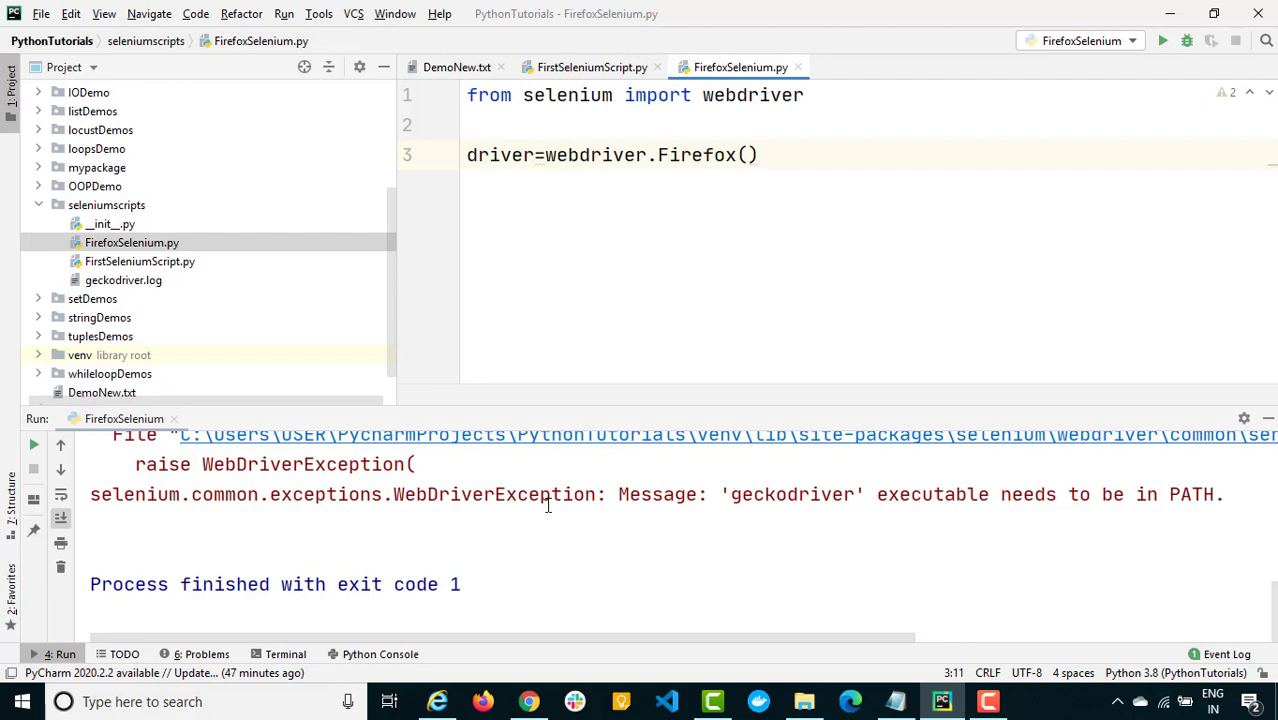
pyautogui.moveTo(496, 494)
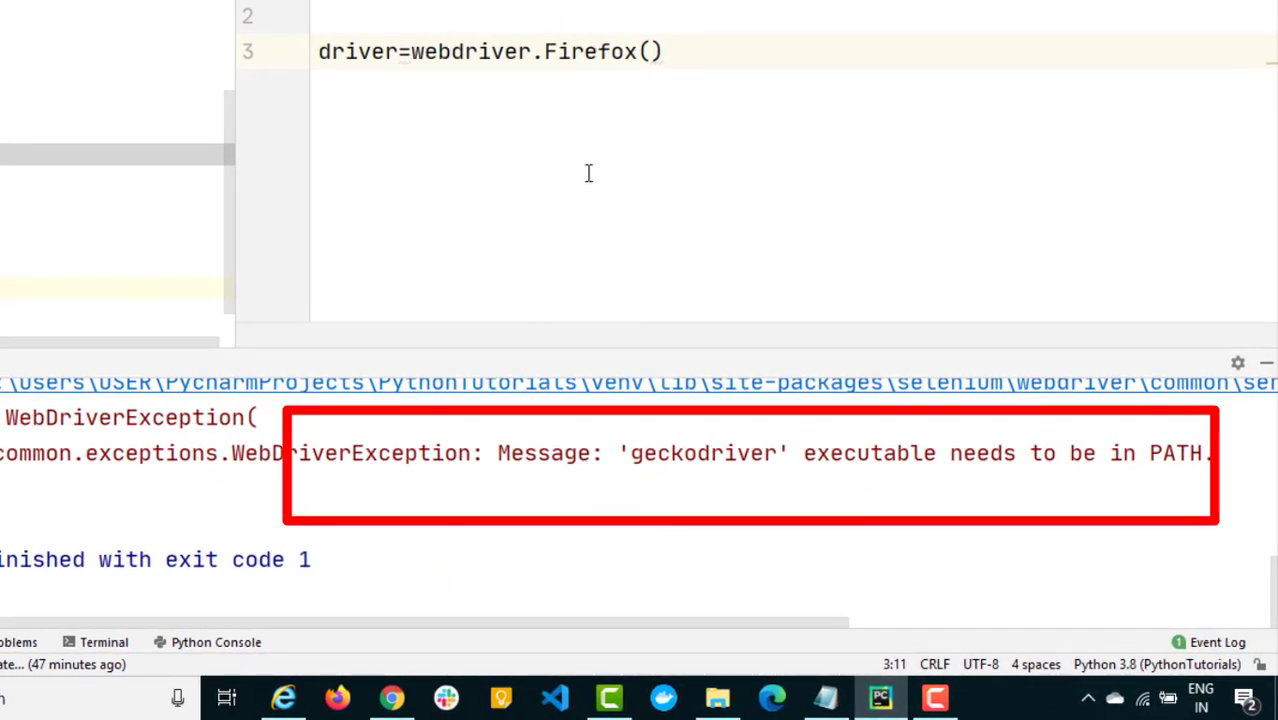
pyautogui.doubleClick(700, 452)
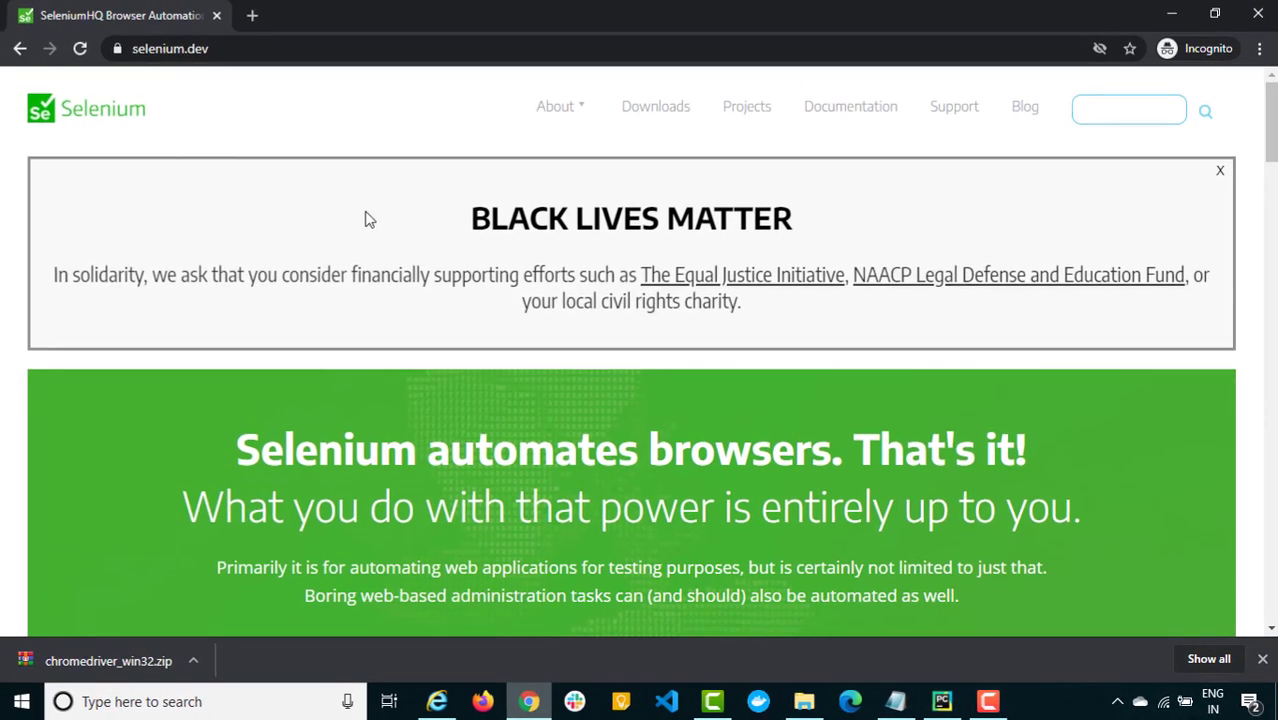
# From selenium.dev Downloads, expand Browsers and follow the Firefox GeckoDriver documentation link
pyautogui.click(164, 50)
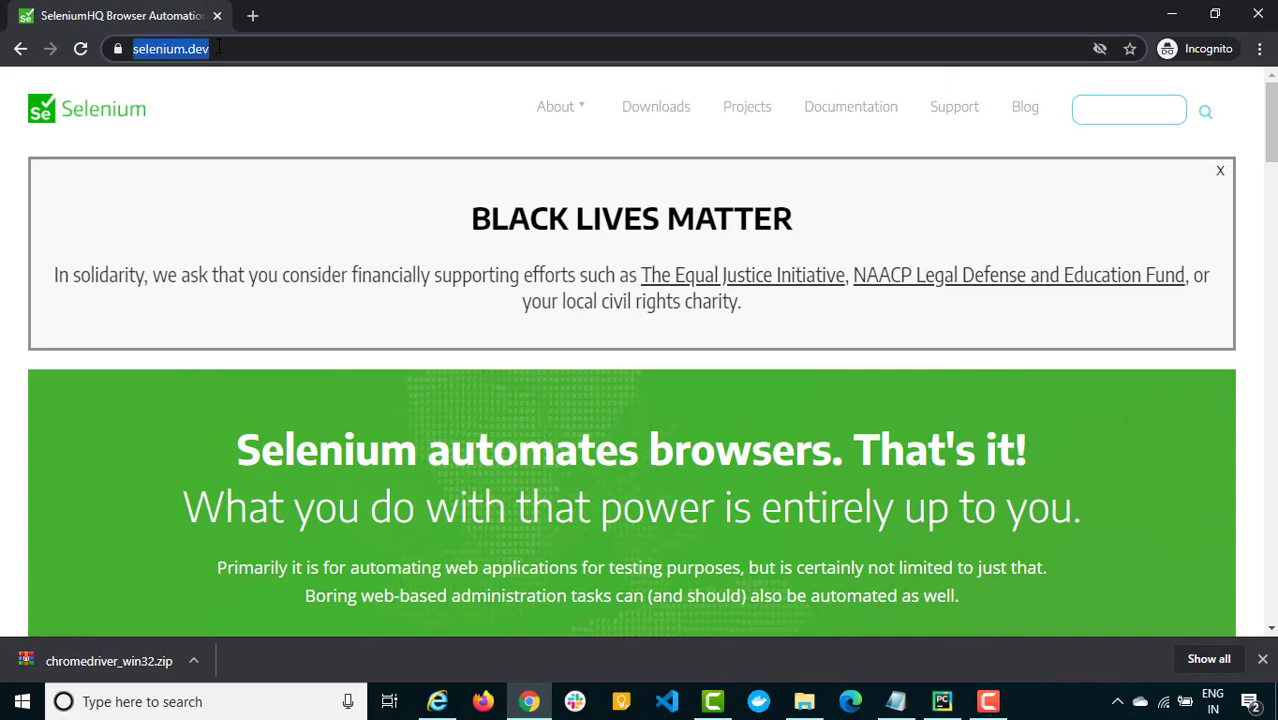
pyautogui.click(656, 106)
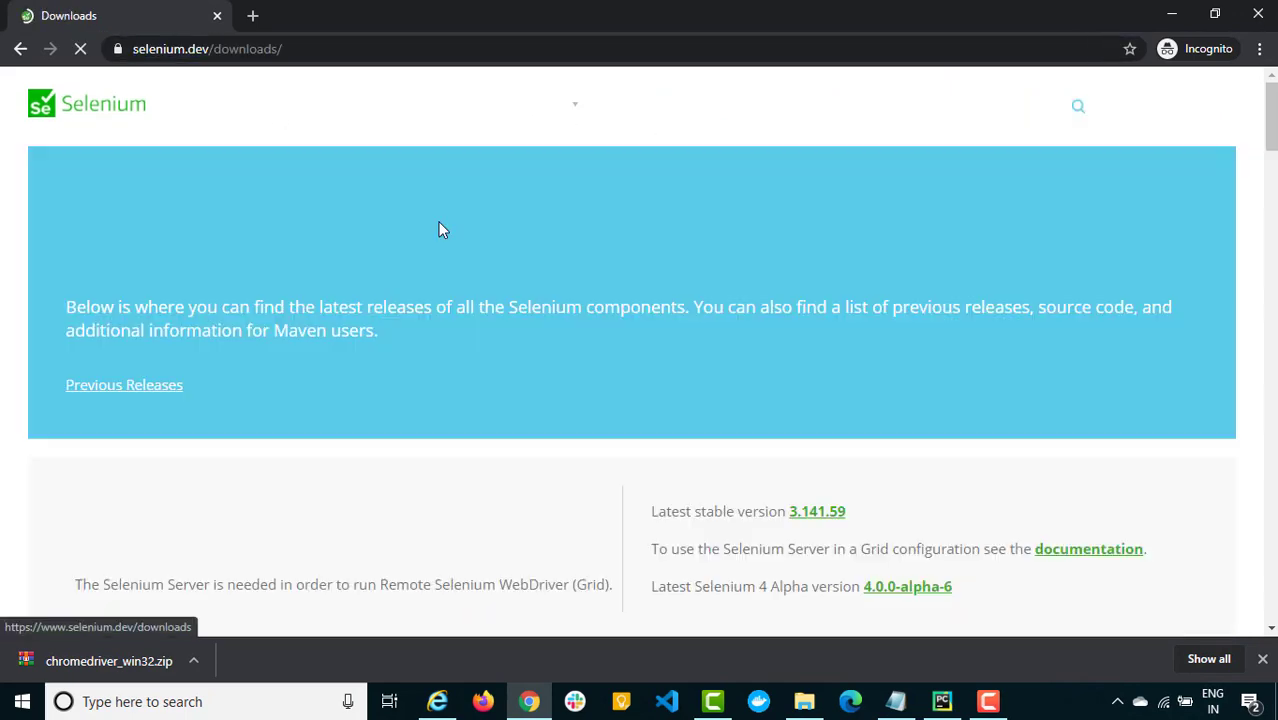
pyautogui.scroll(-3)
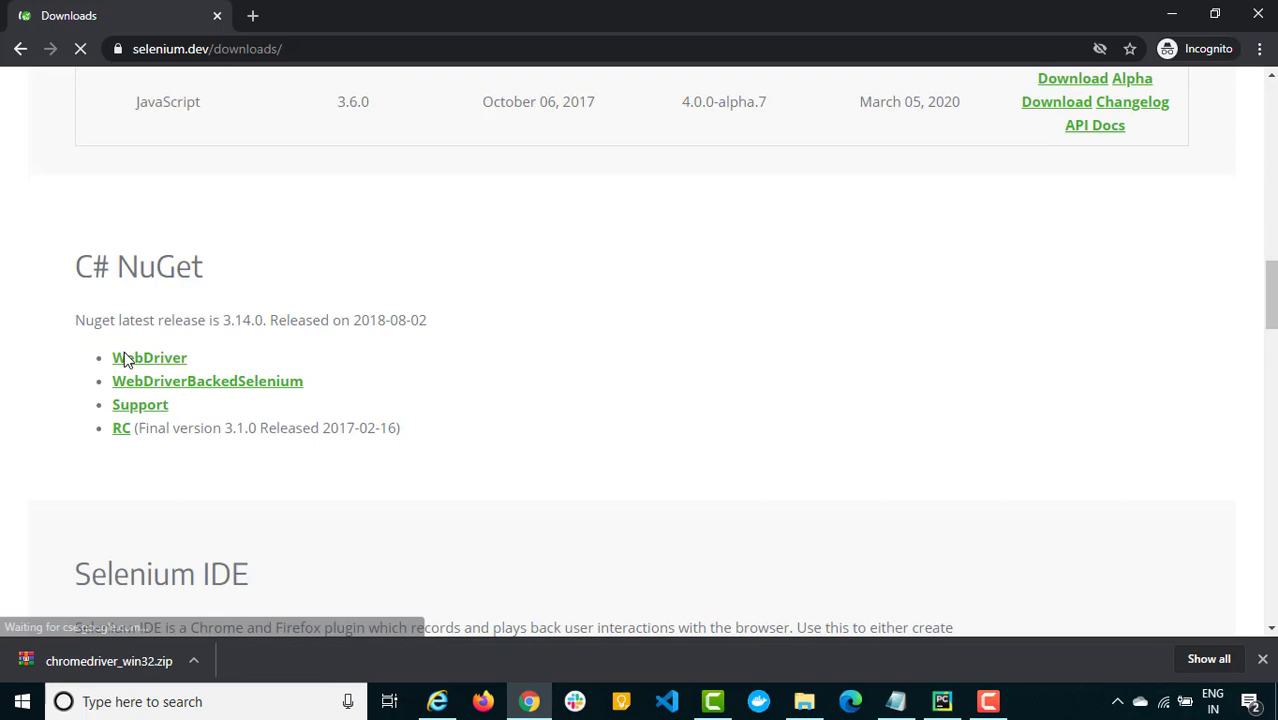
pyautogui.scroll(-3)
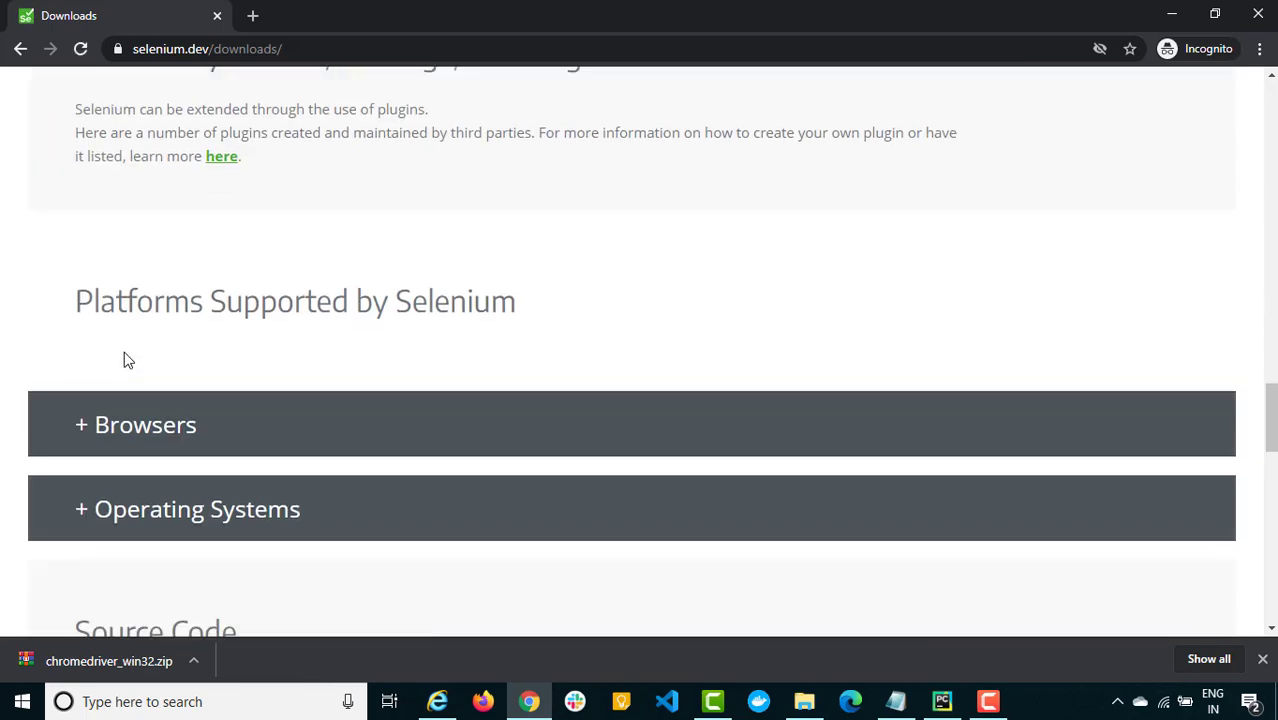
pyautogui.click(144, 424)
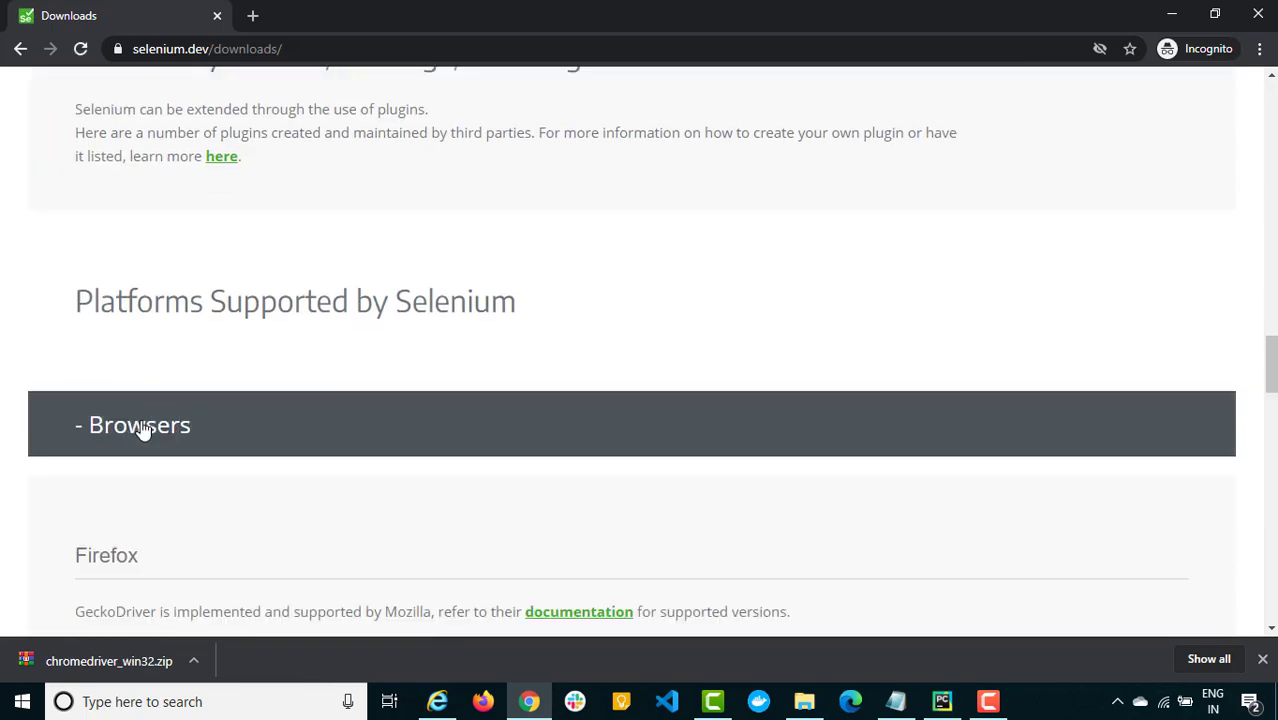
pyautogui.scroll(-3)
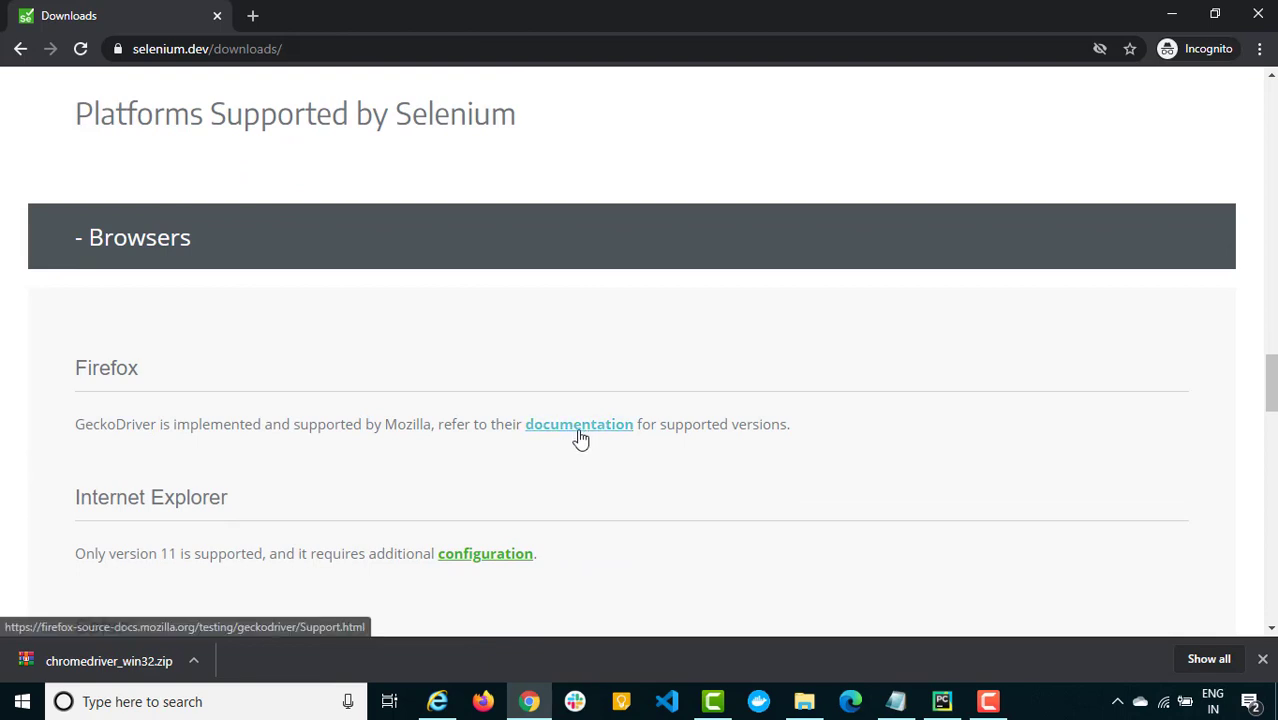
pyautogui.click(578, 424)
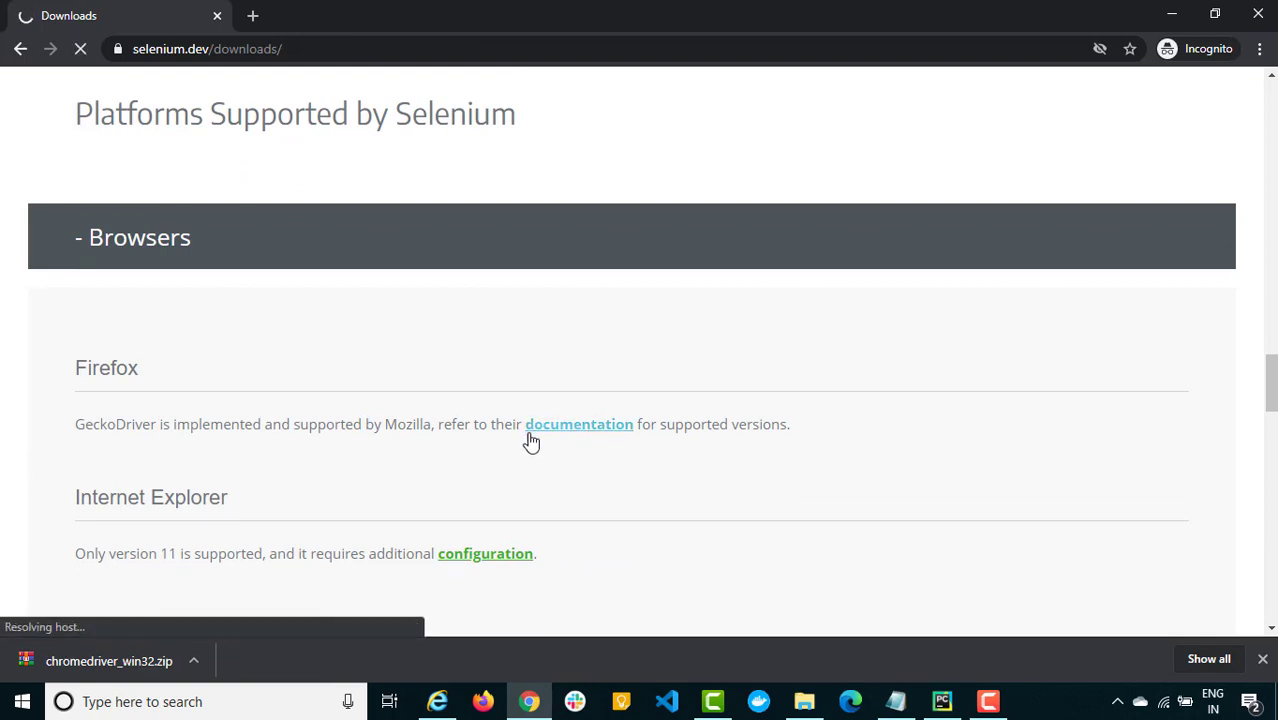
pyautogui.click(578, 424)
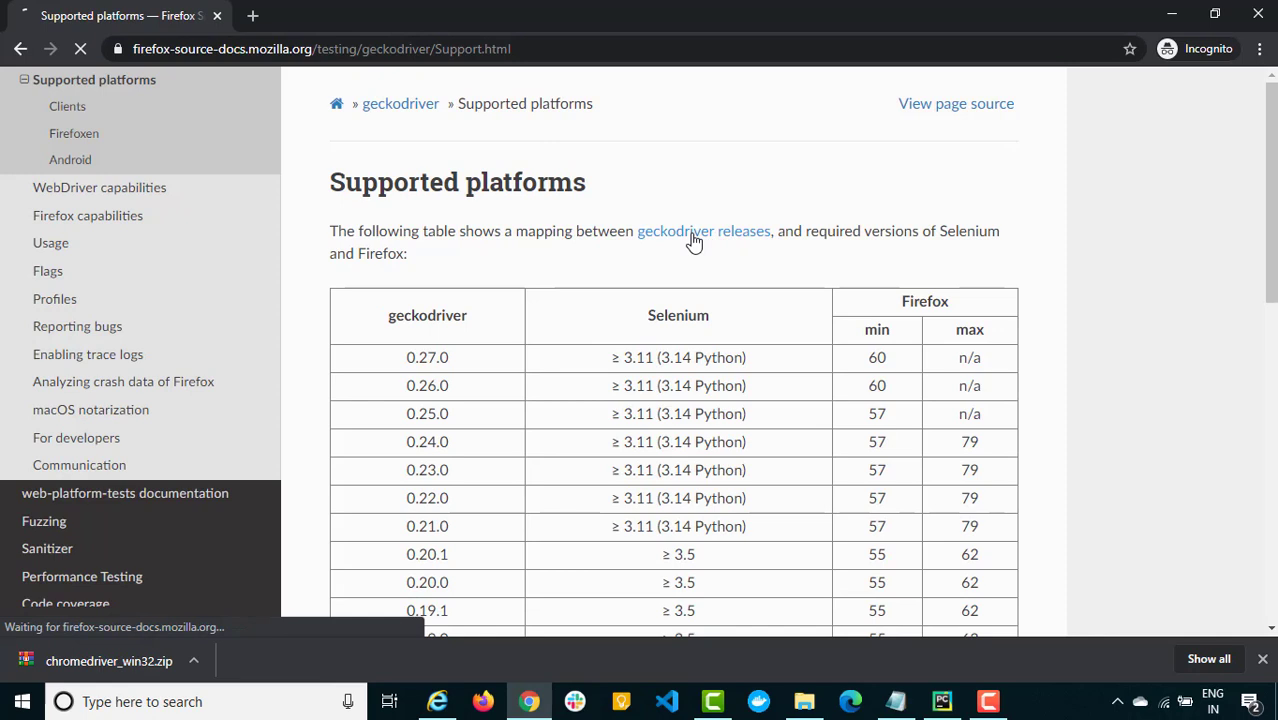
# Open the geckodriver 0.27.0 release and download geckodriver-v0.27.0-win64.zip from its assets
pyautogui.click(704, 232)
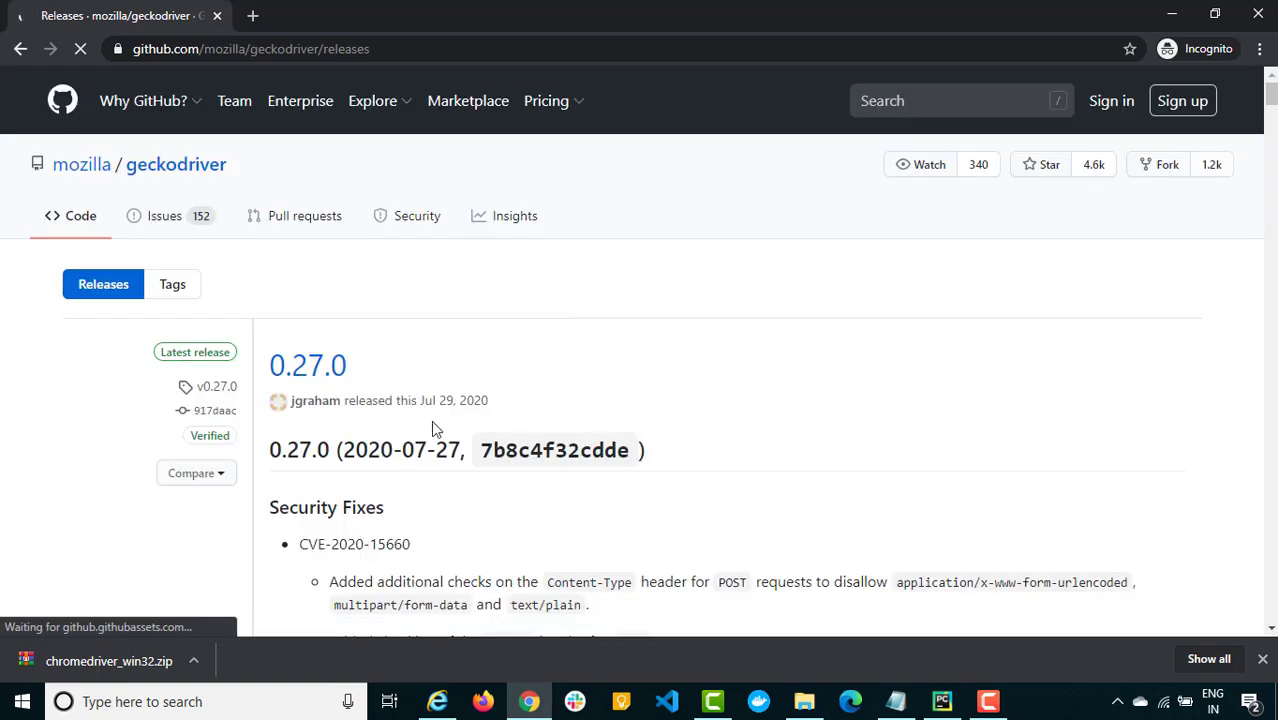
pyautogui.moveTo(324, 376)
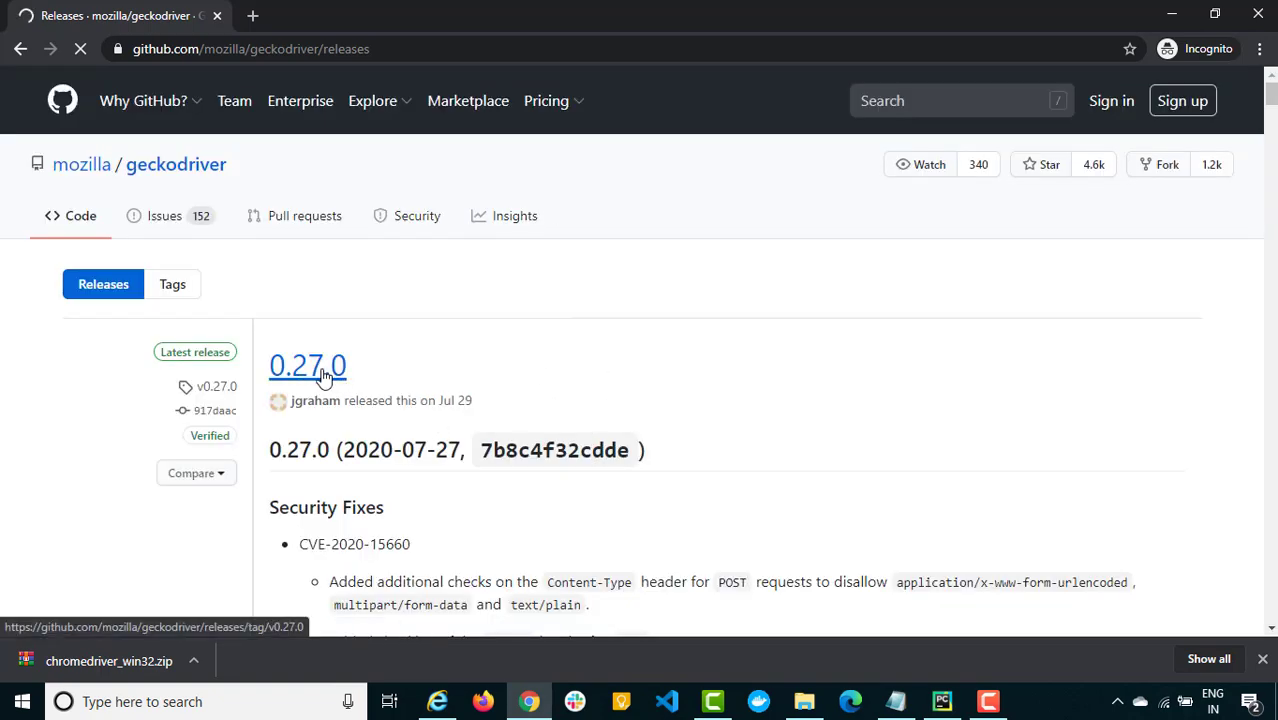
pyautogui.click(308, 366)
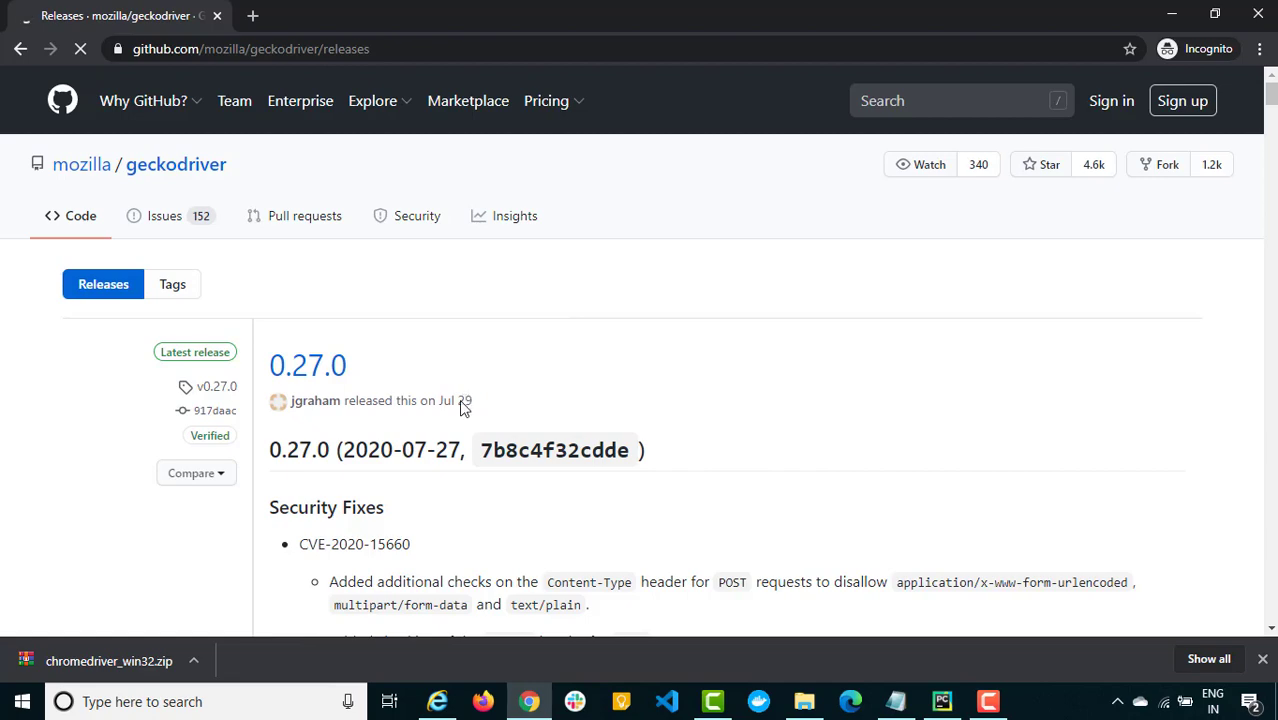
pyautogui.scroll(-3)
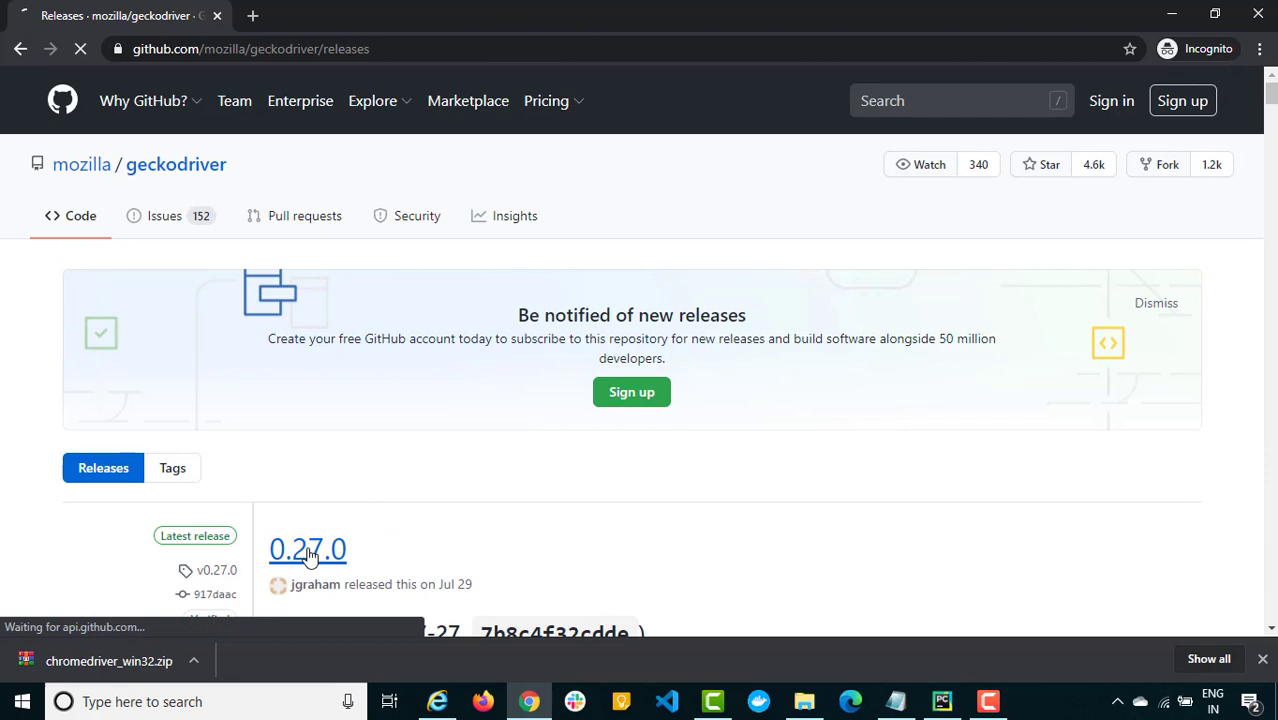
pyautogui.click(308, 550)
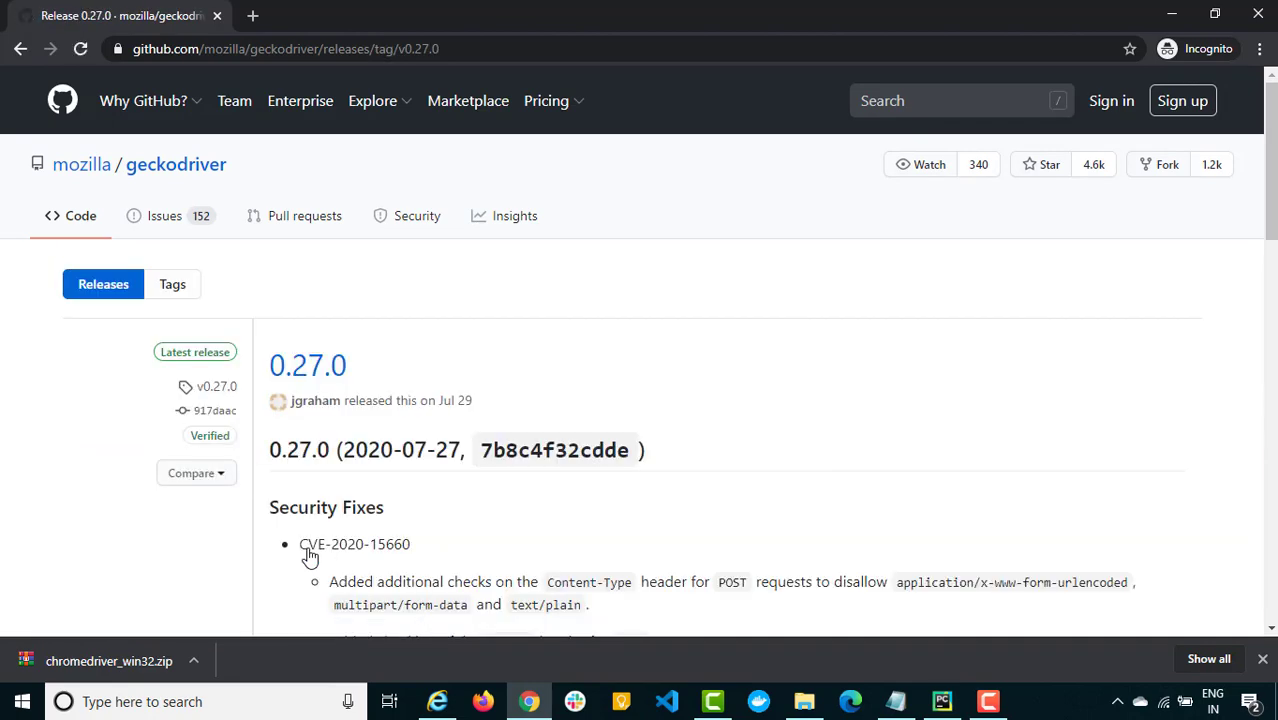
pyautogui.scroll(-3)
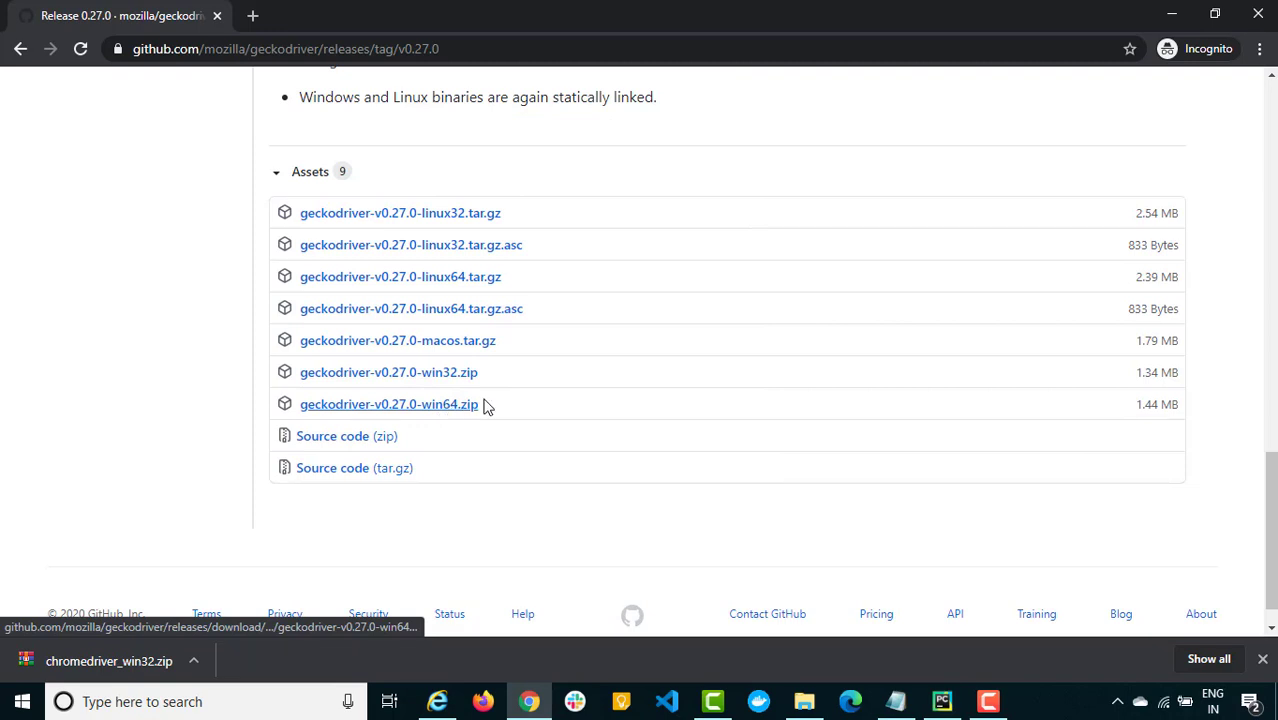
pyautogui.moveTo(478, 344)
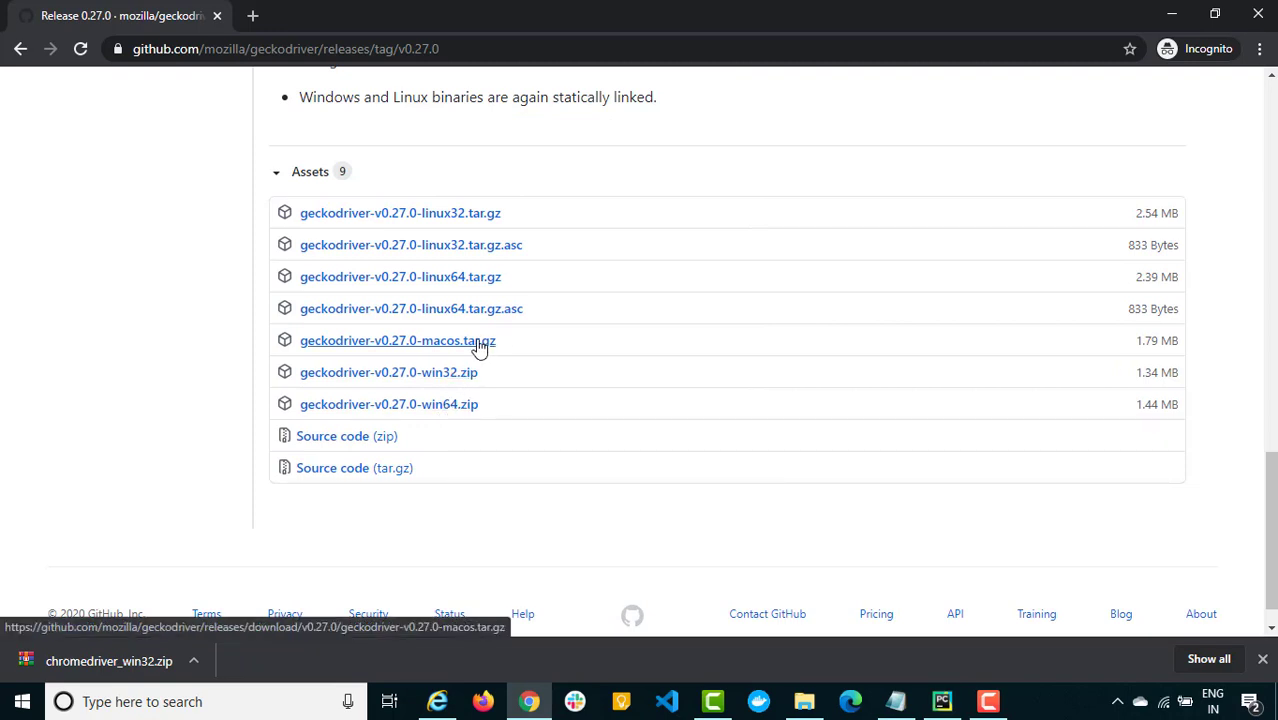
pyautogui.moveTo(380, 448)
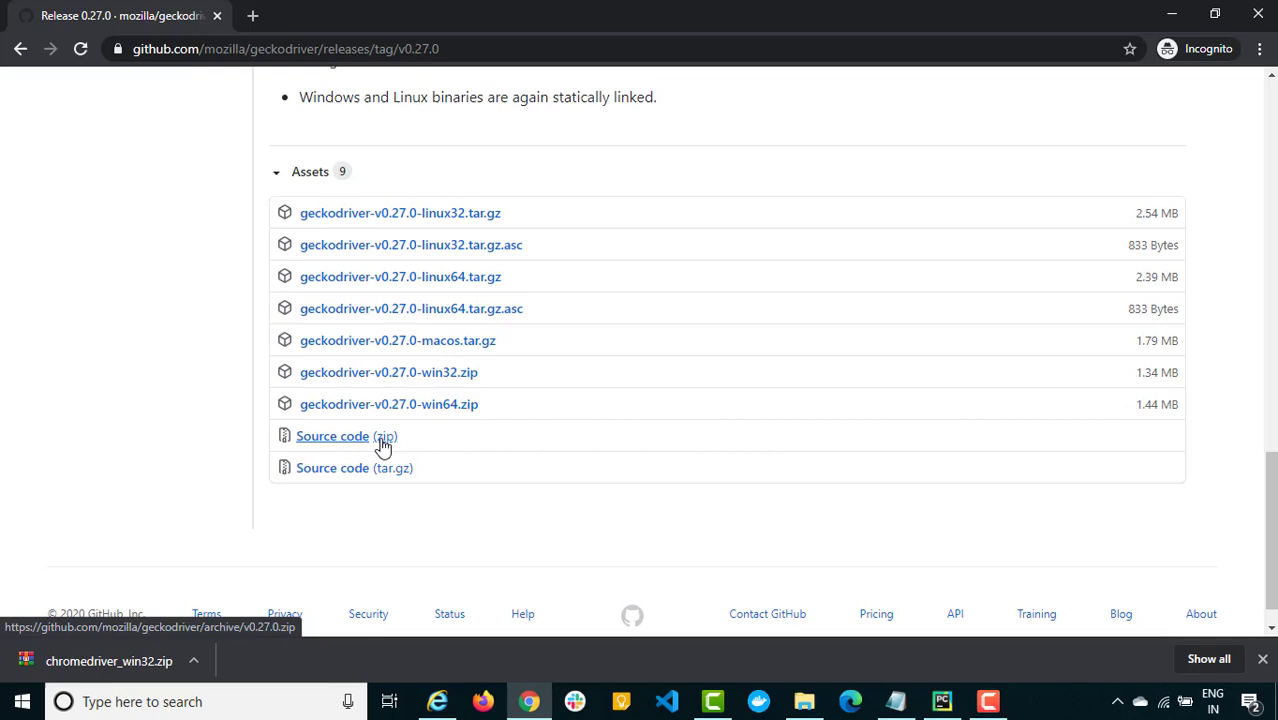
pyautogui.moveTo(440, 418)
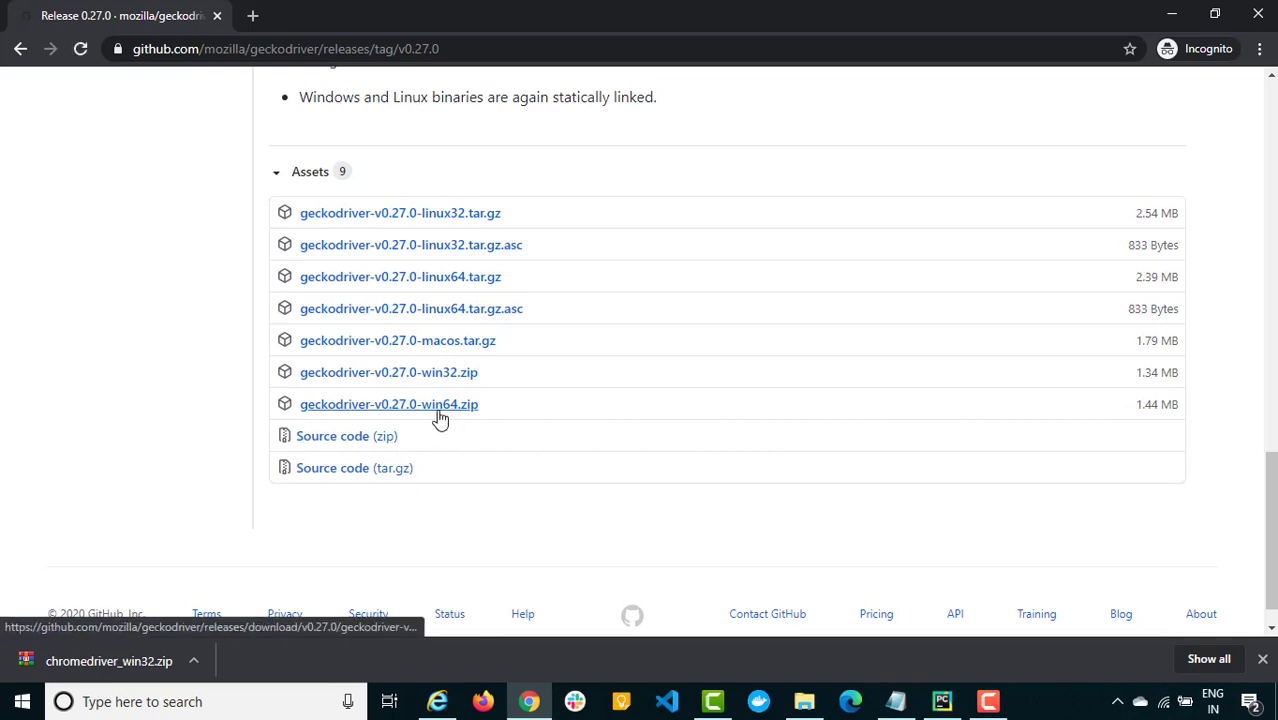
pyautogui.click(388, 404)
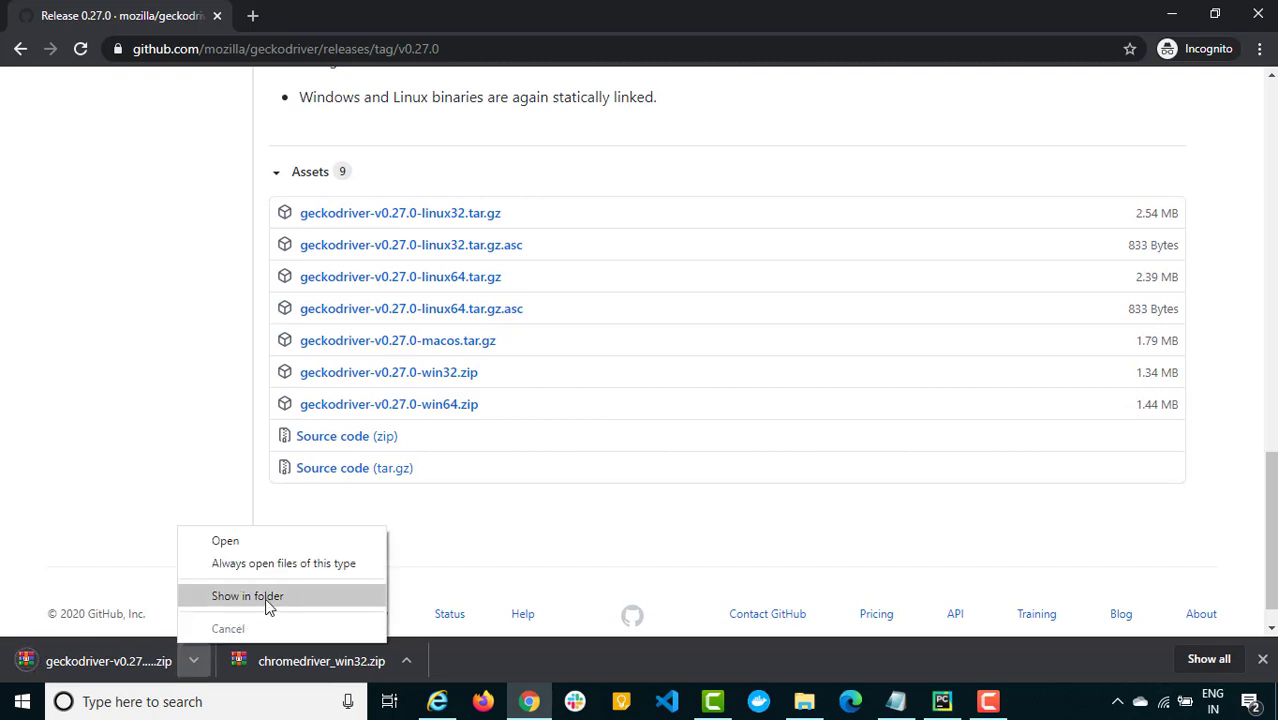
# Show the downloaded zip in Downloads and extract geckodriver.exe there with Extract Here
pyautogui.click(246, 596)
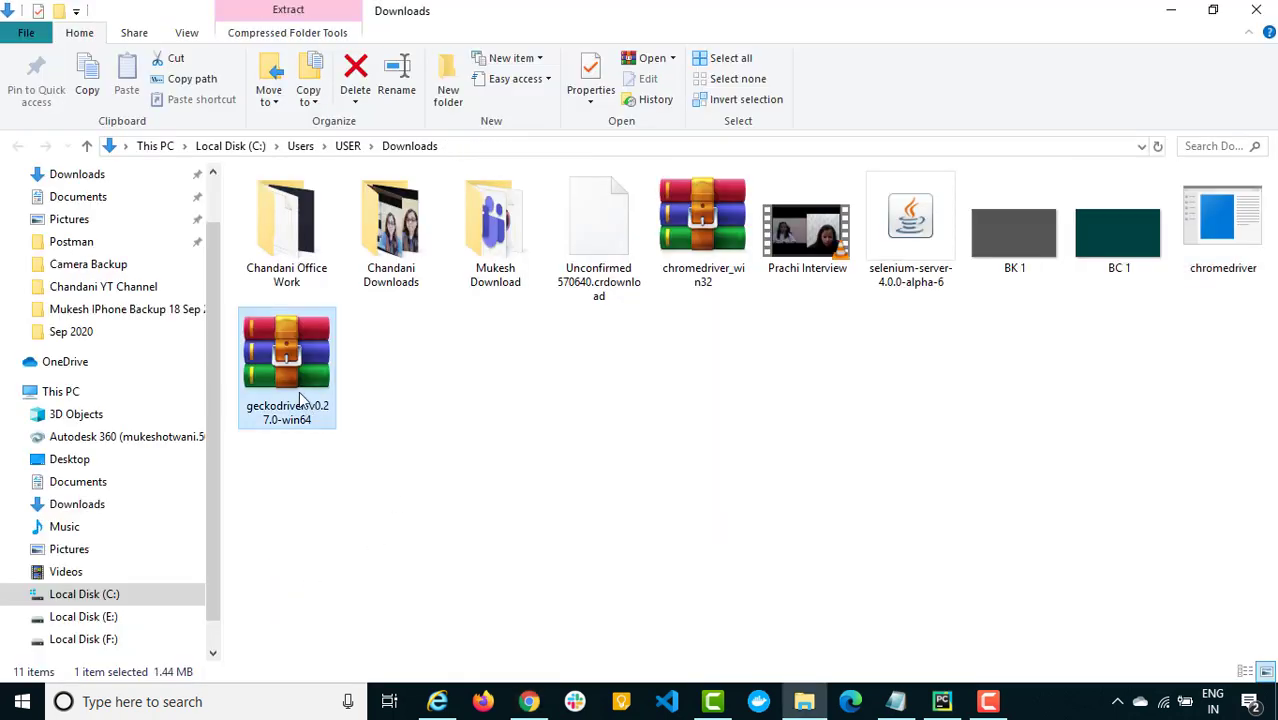
pyautogui.rightClick(300, 360)
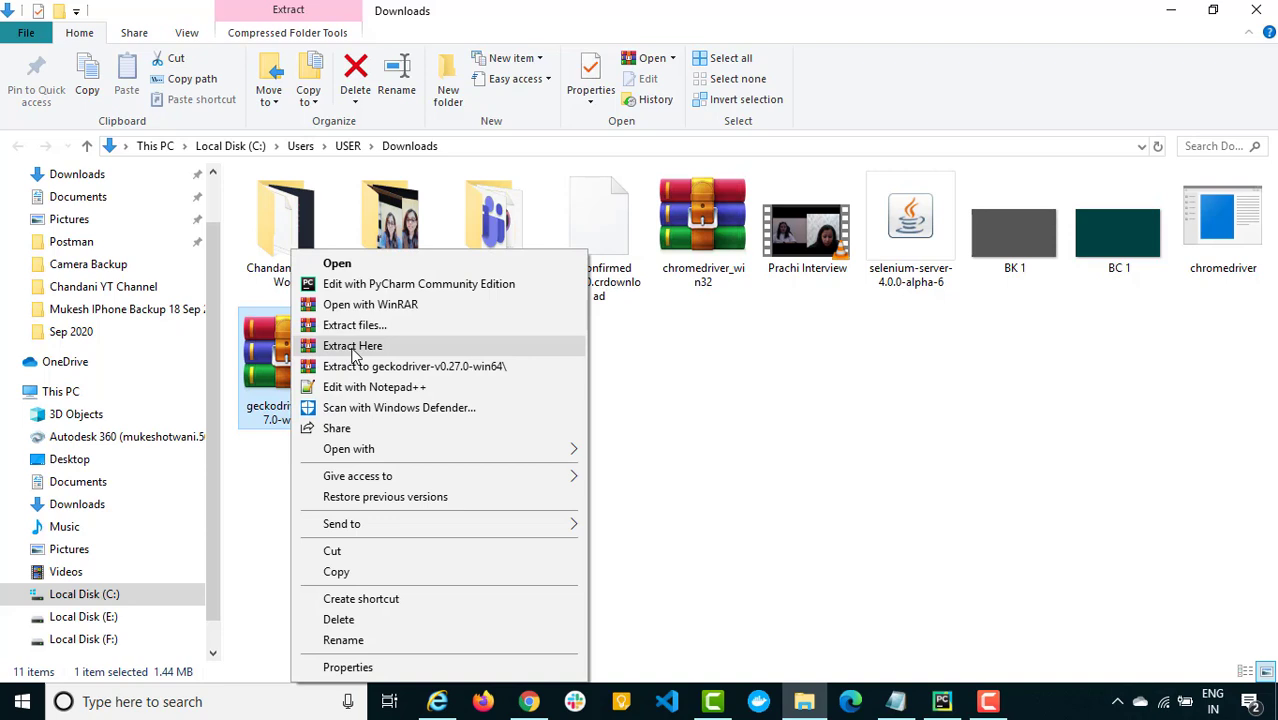
pyautogui.click(352, 344)
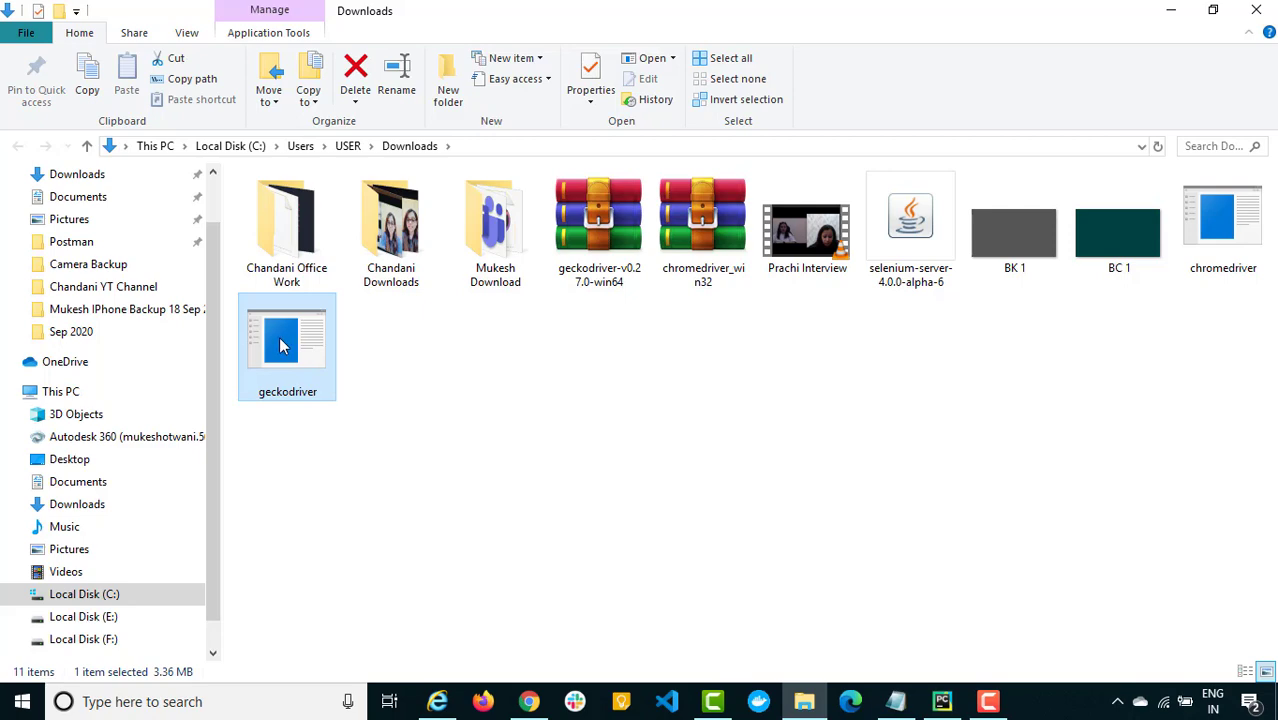
pyautogui.moveTo(664, 536)
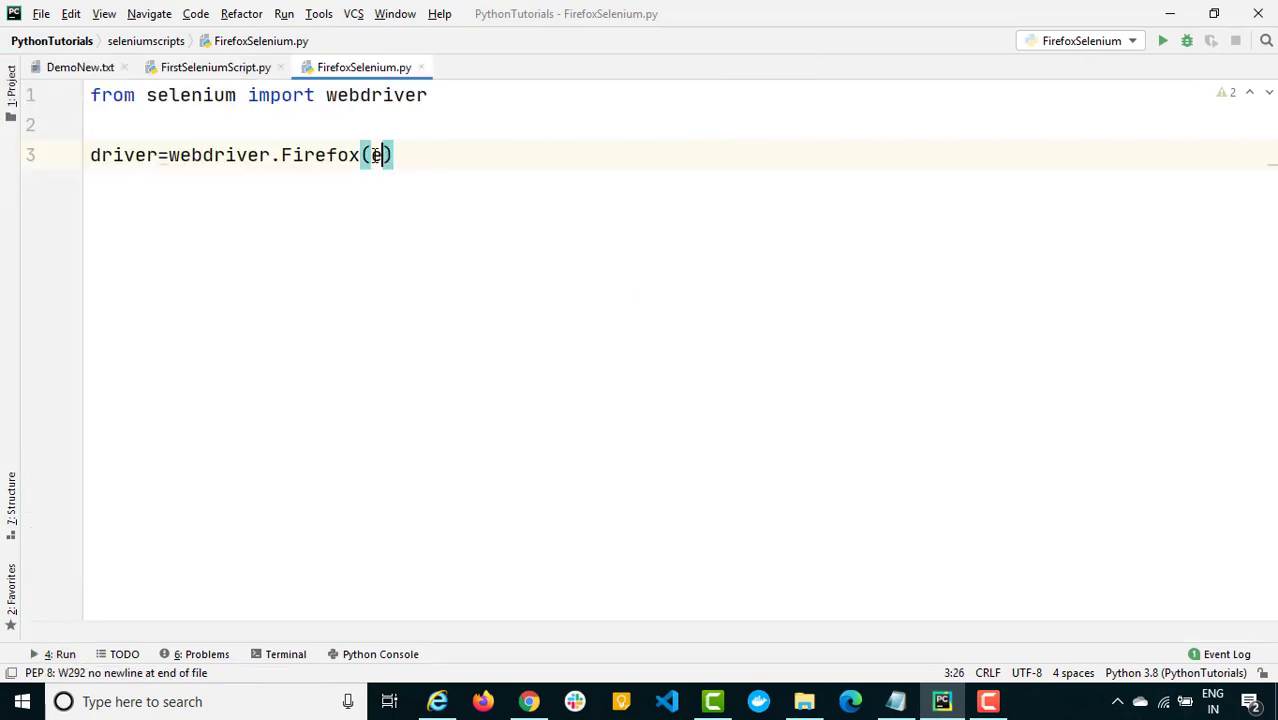
# Pass executable_path="C:\\Users\\USER\\Downloads\\geckodriver.exe" to webdriver.Firefox, escaping each backslash
pyautogui.write('xecutable_path=')
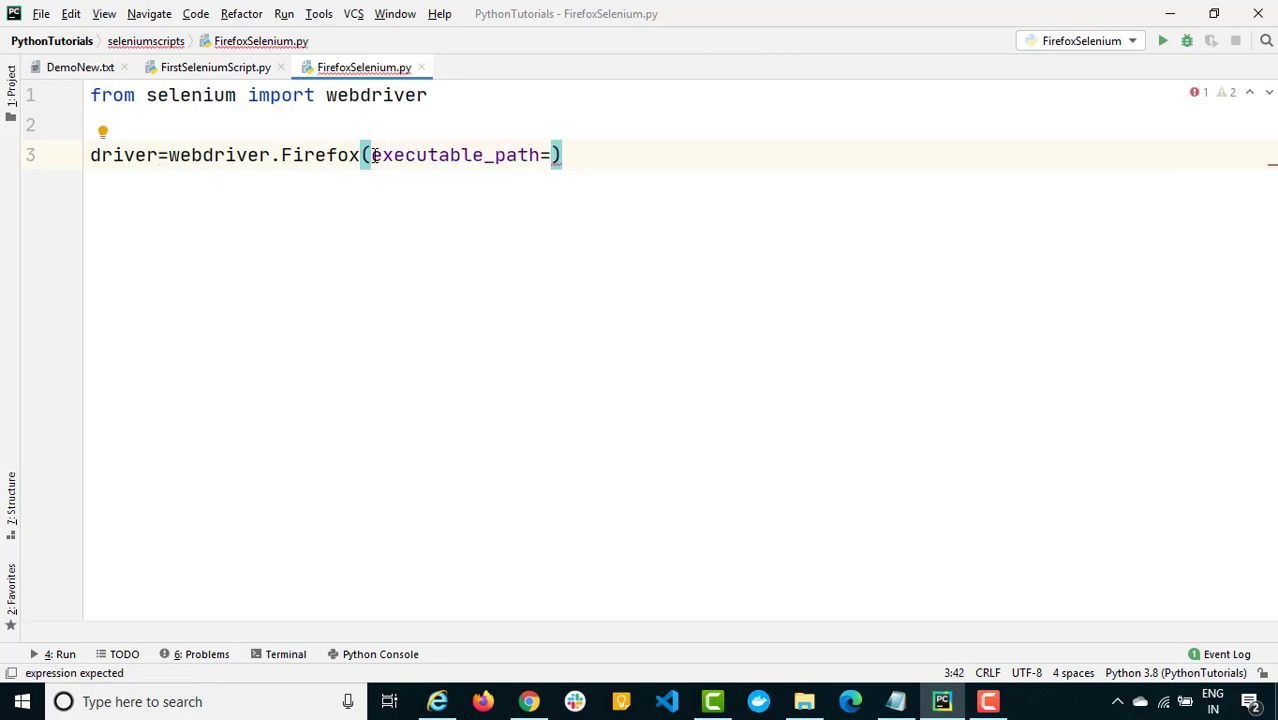
pyautogui.write('"C:\\Users\\USER\\Downloads\\geckodriver.exe"')
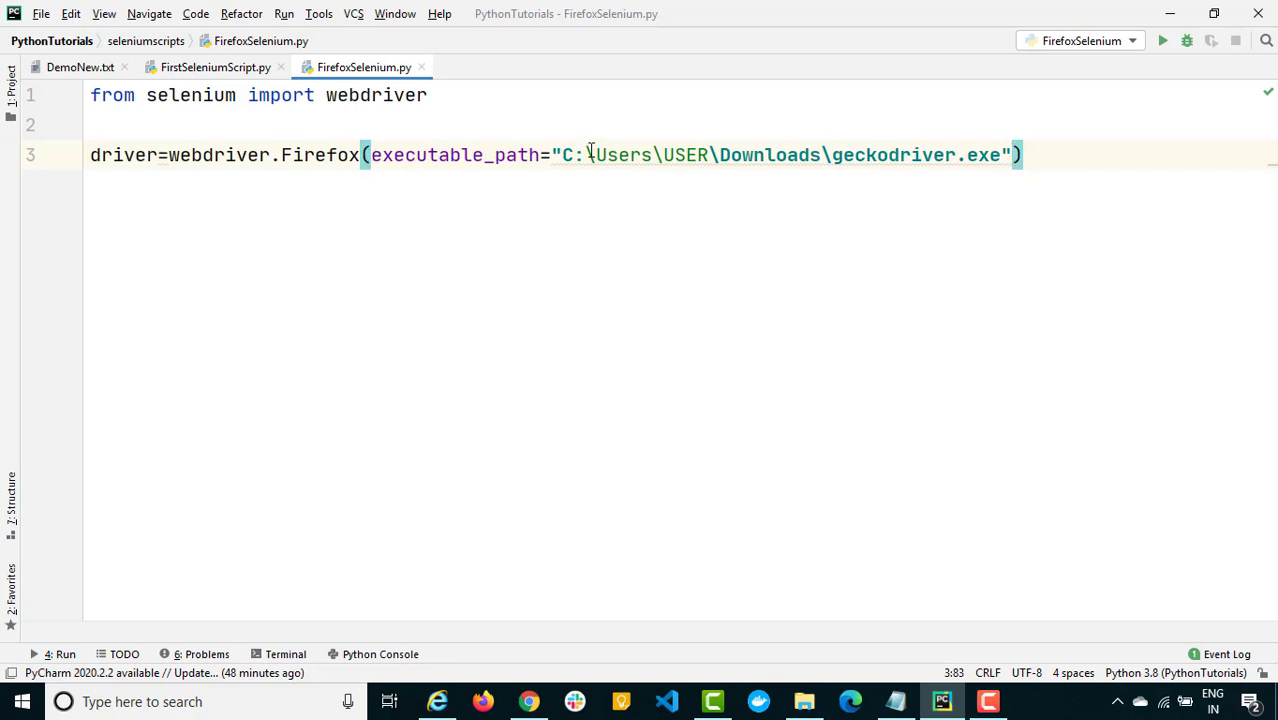
pyautogui.write('\\')
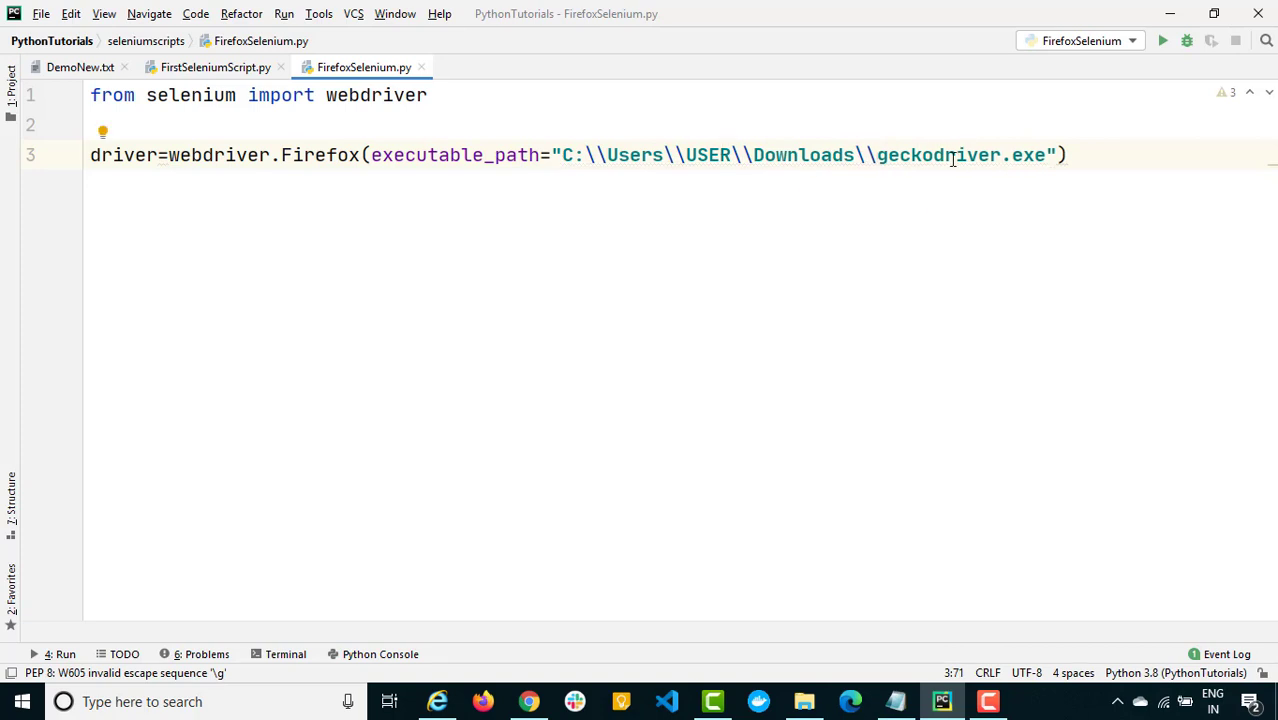
pyautogui.doubleClick(320, 156)
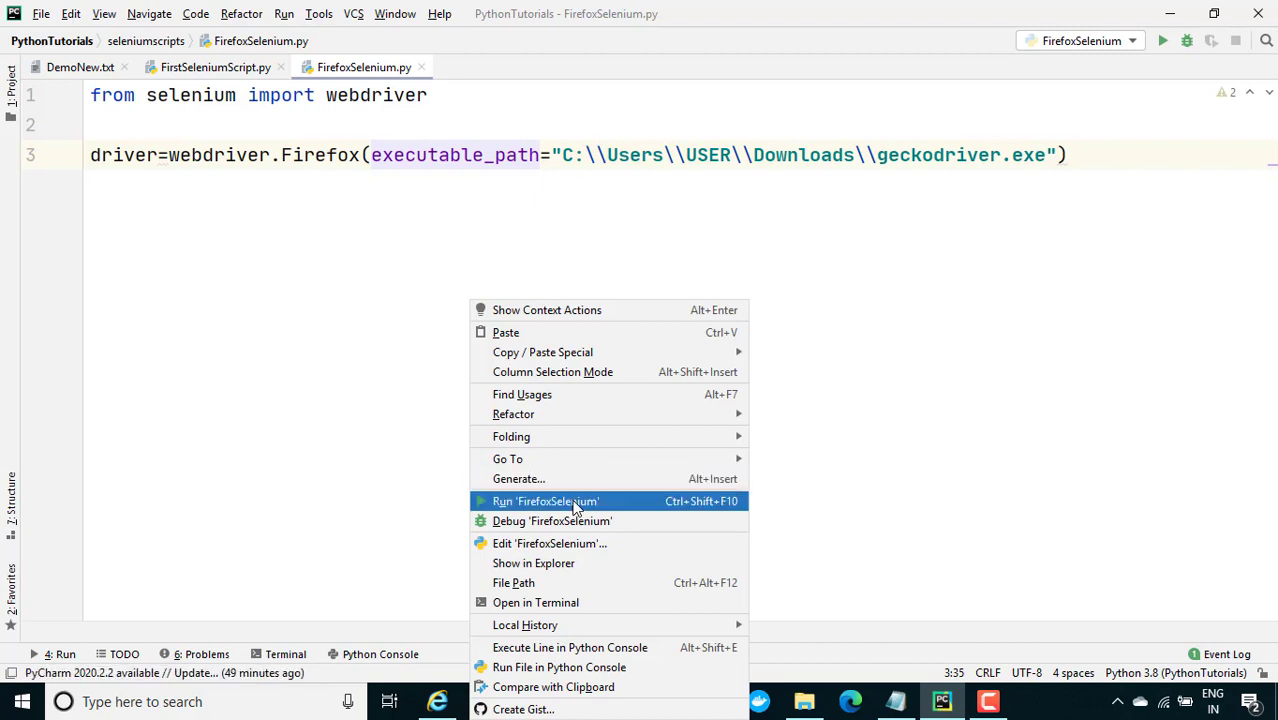
# Run FirefoxSelenium so it finishes with exit code 0 after a DeprecationWarning, then resume editing
pyautogui.click(544, 500)
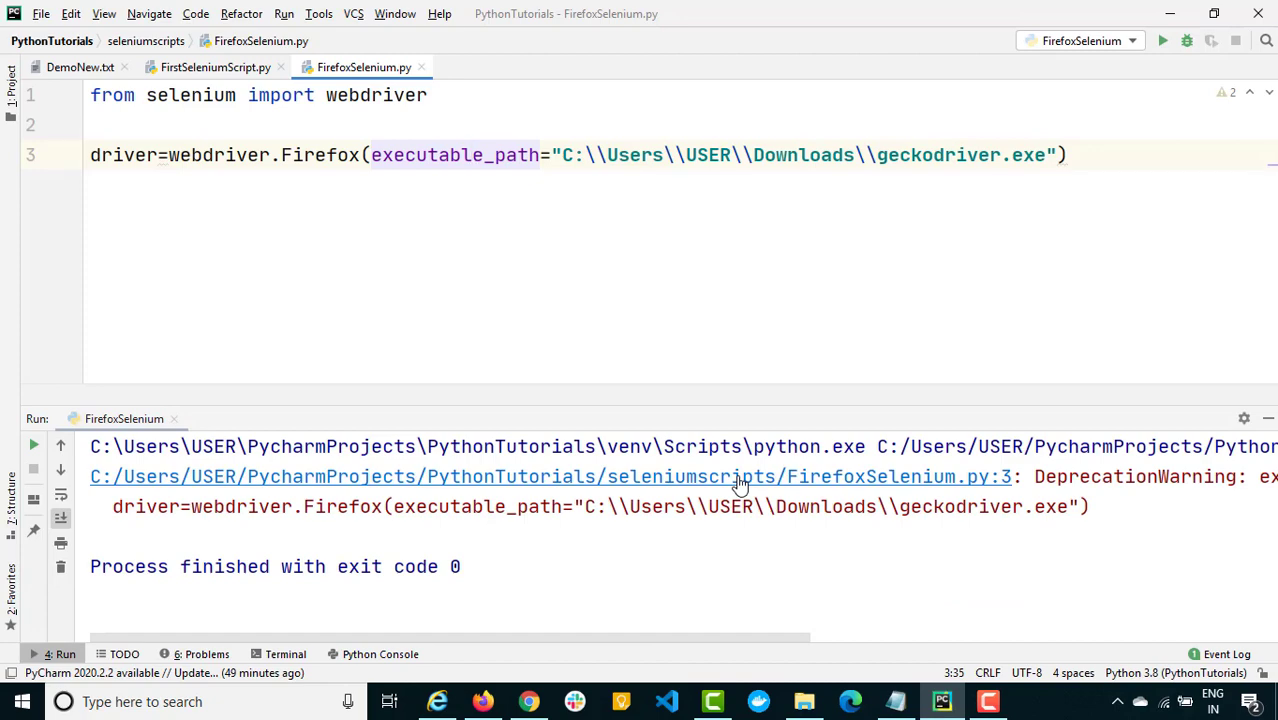
pyautogui.click(1068, 156)
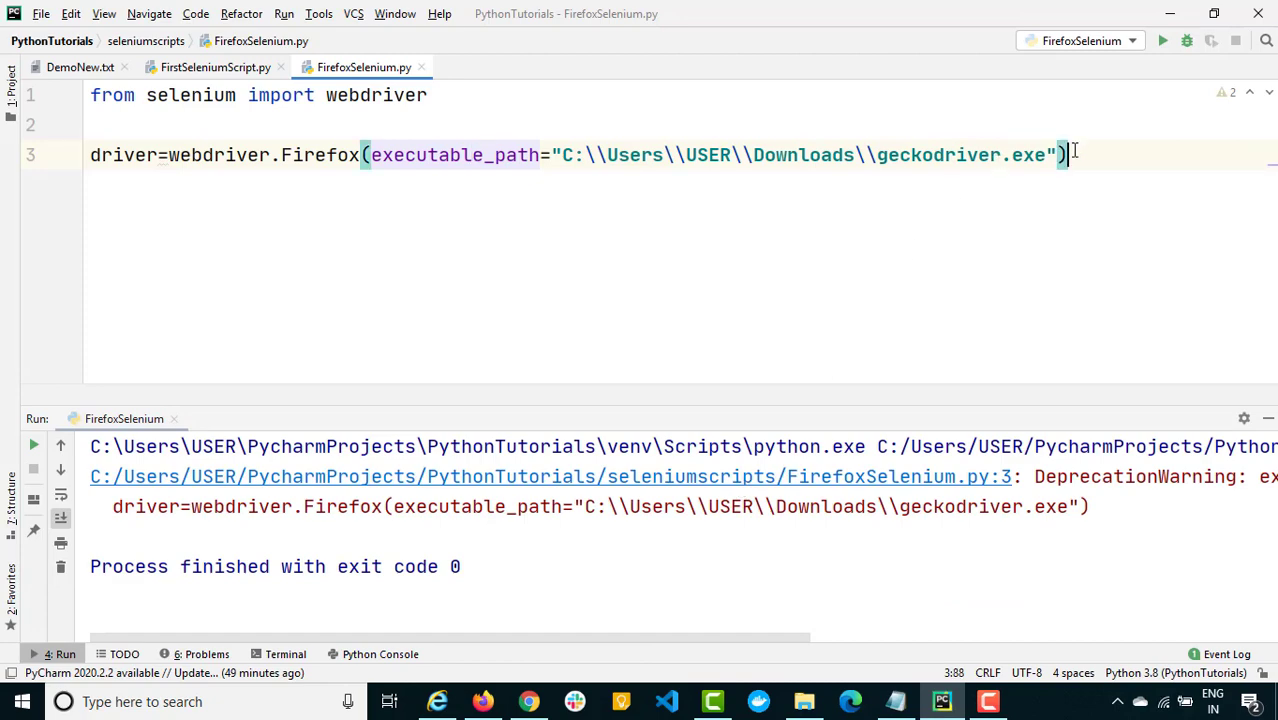
pyautogui.write('driver.get("')
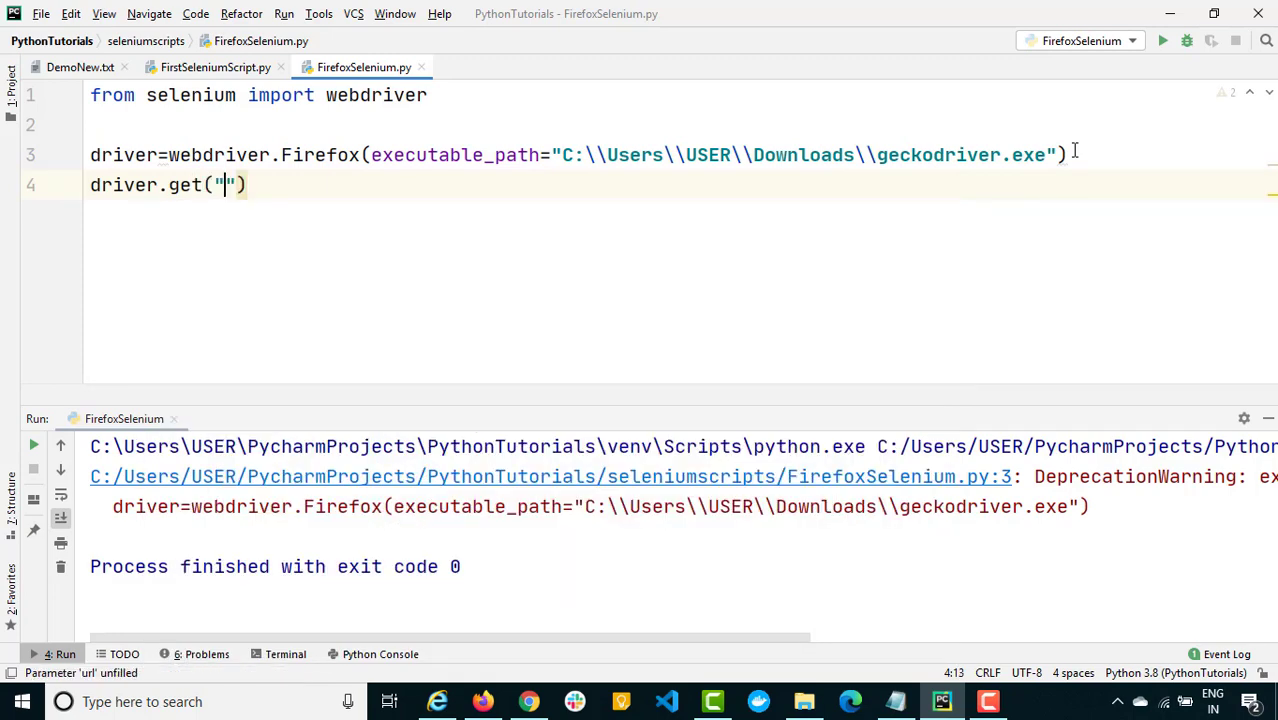
pyautogui.write('http')
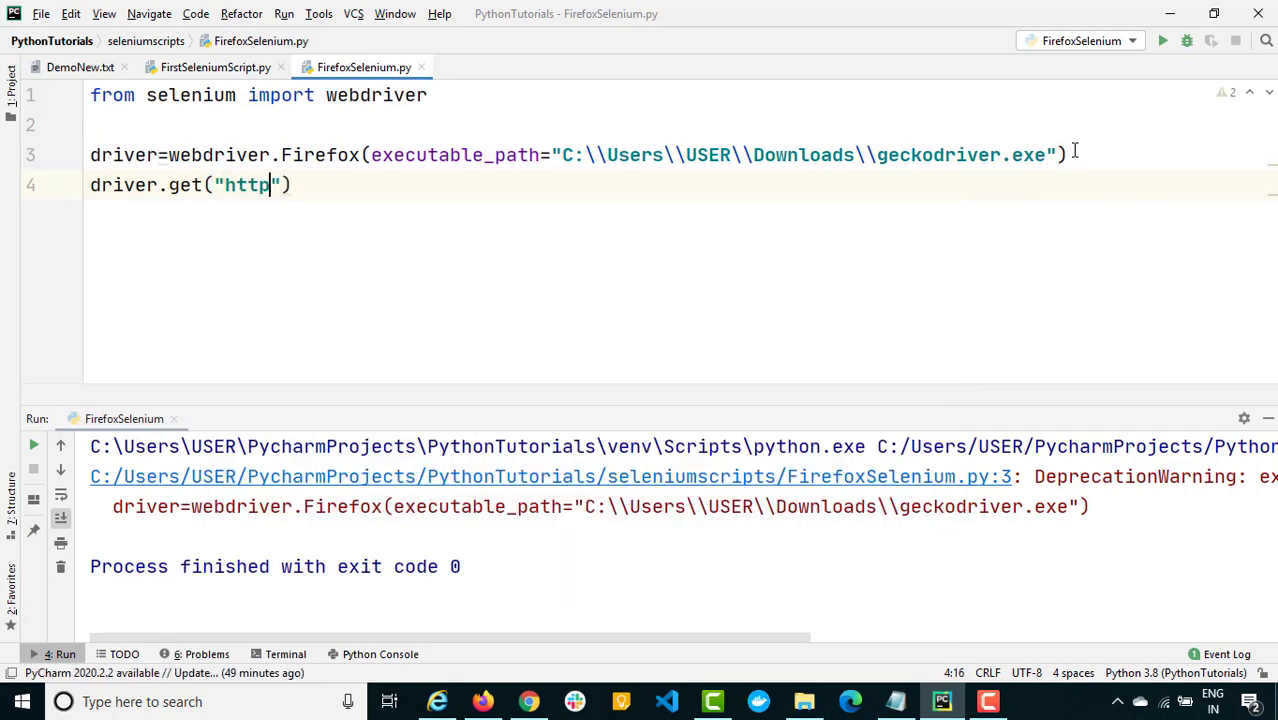
pyautogui.write('://l')
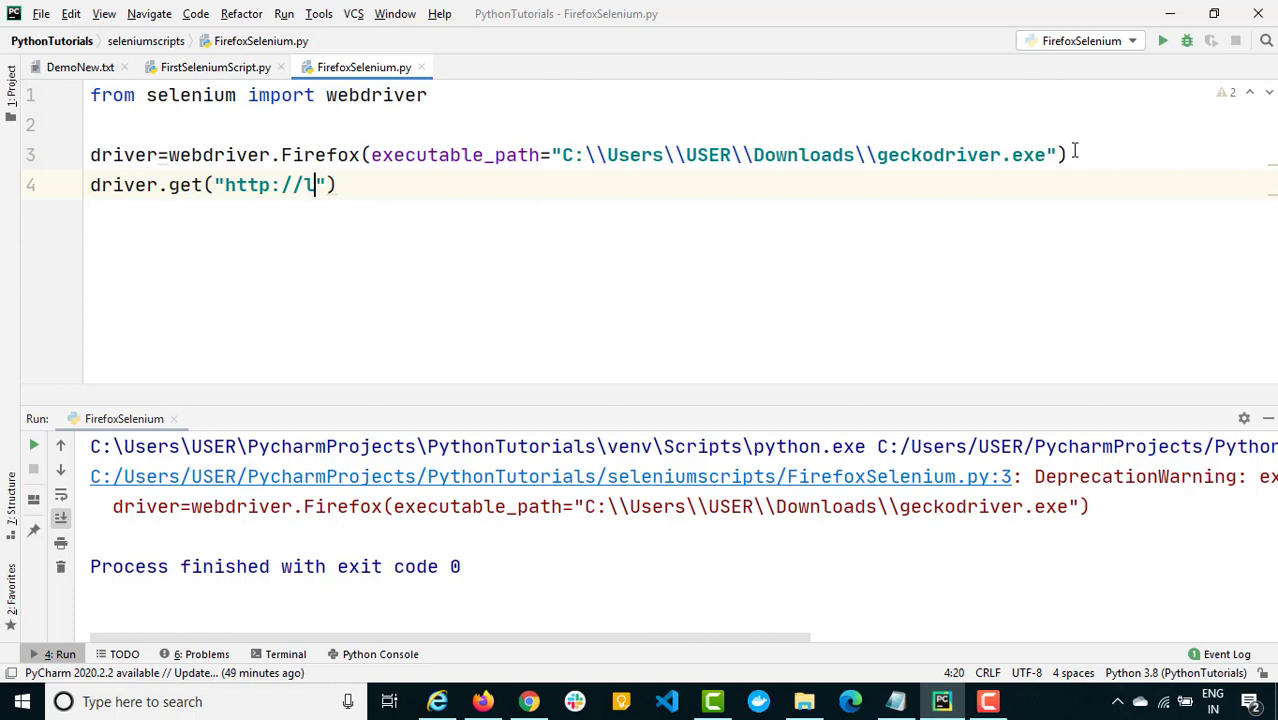
pyautogui.write('earn-a')
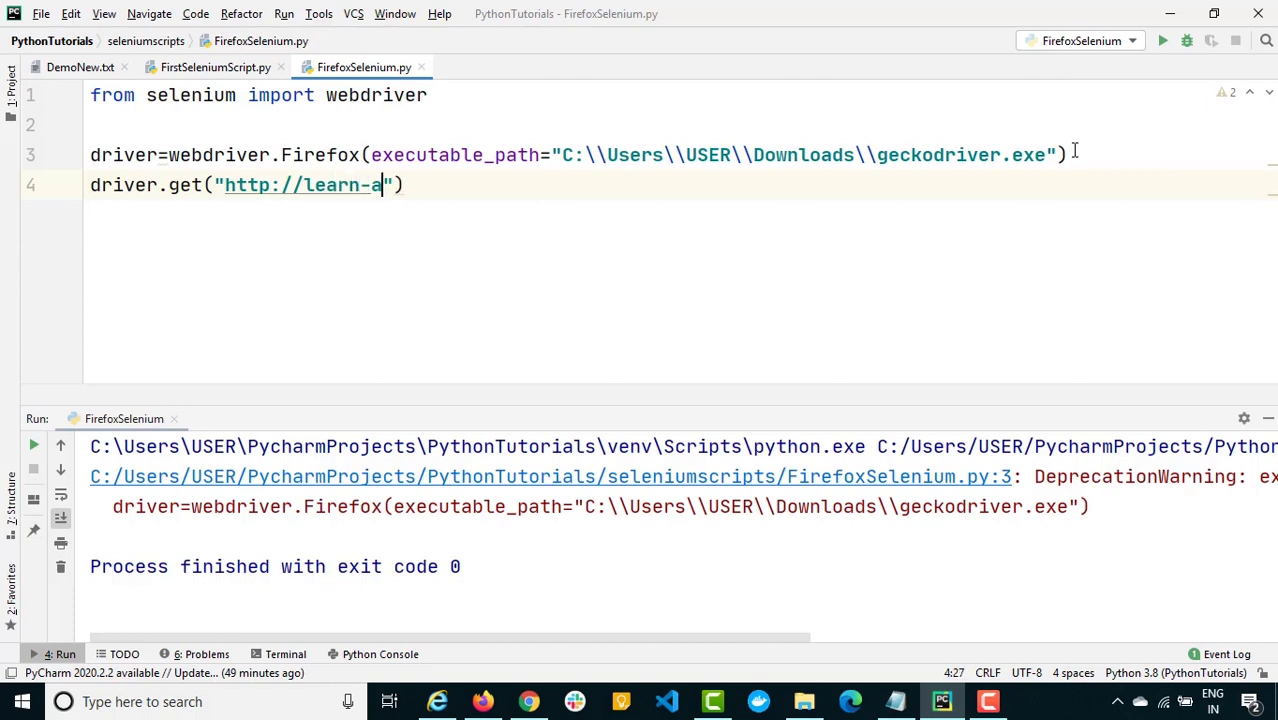
pyautogui.write('utomation')
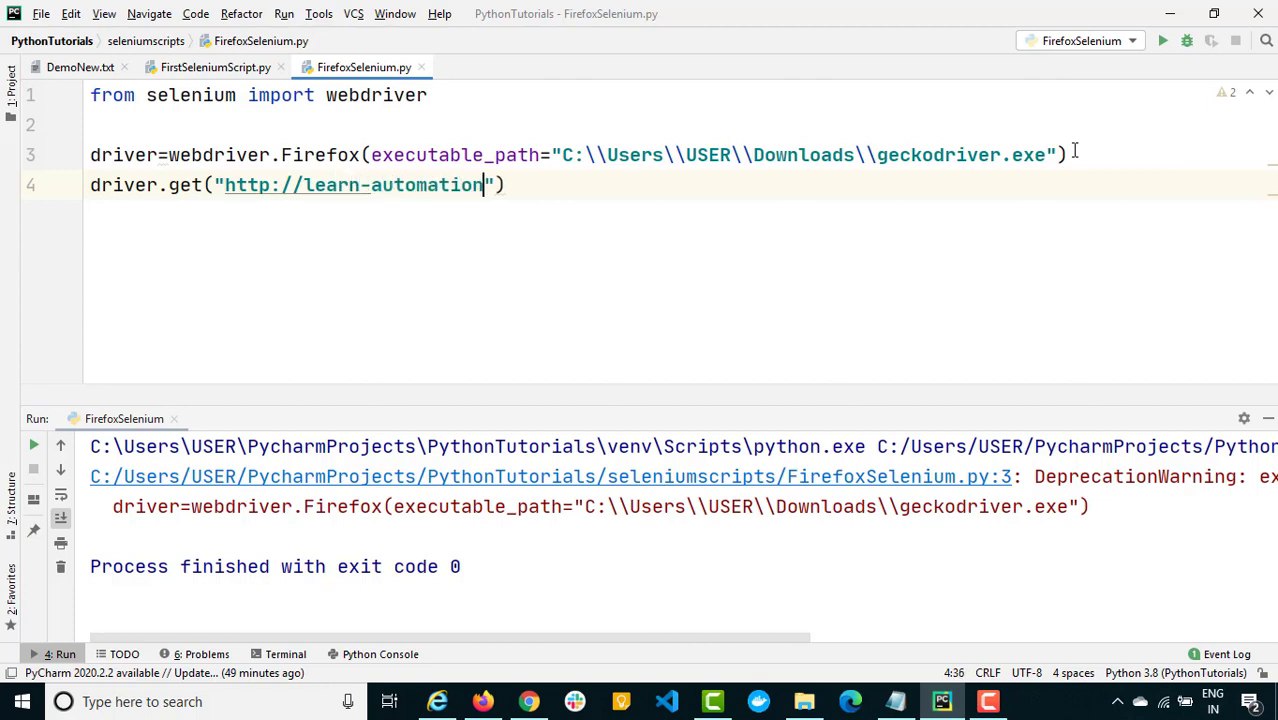
pyautogui.write('.com')
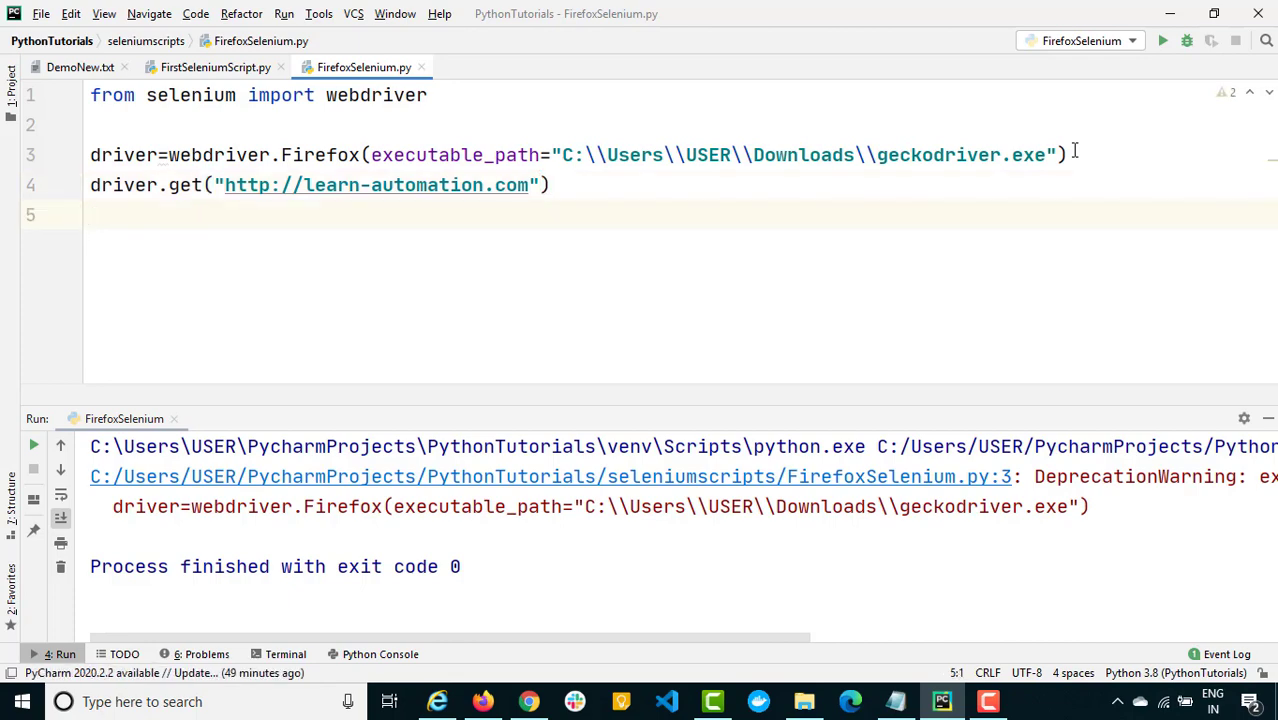
# Add print(driver.title), print(driver.current_url) and a final driver.quit()
pyautogui.write('pr')
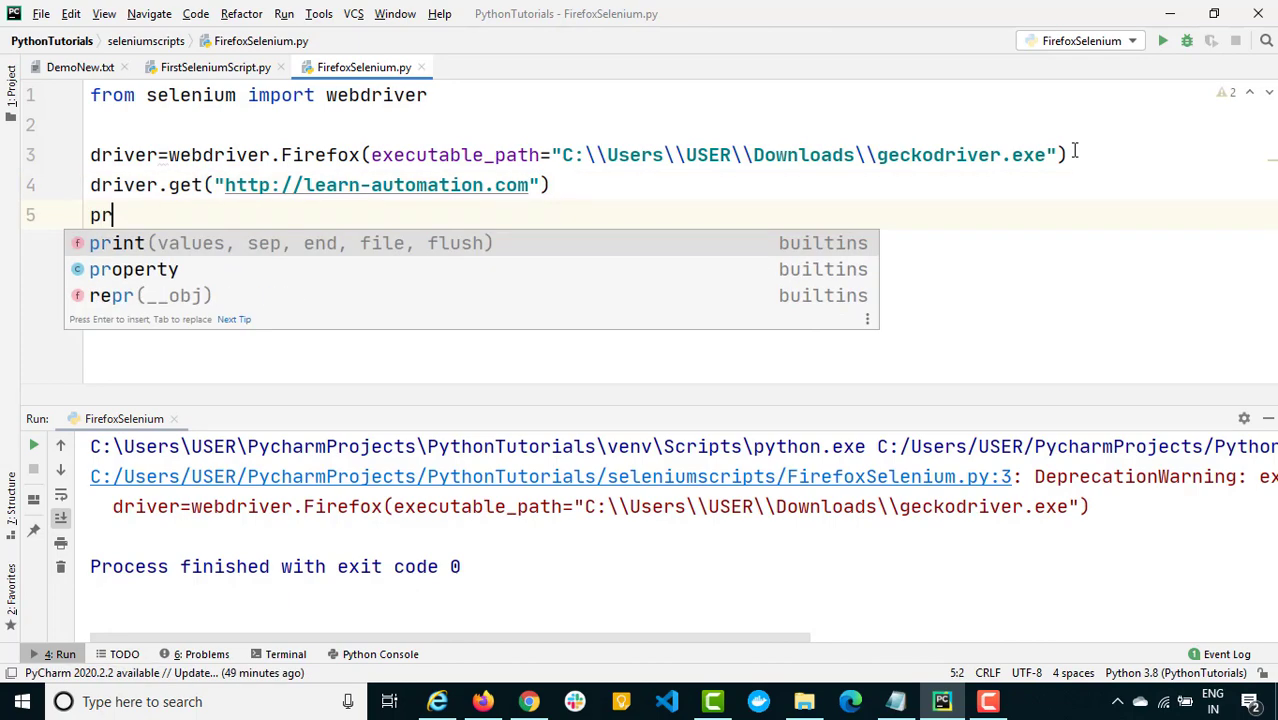
pyautogui.write('int(driver')
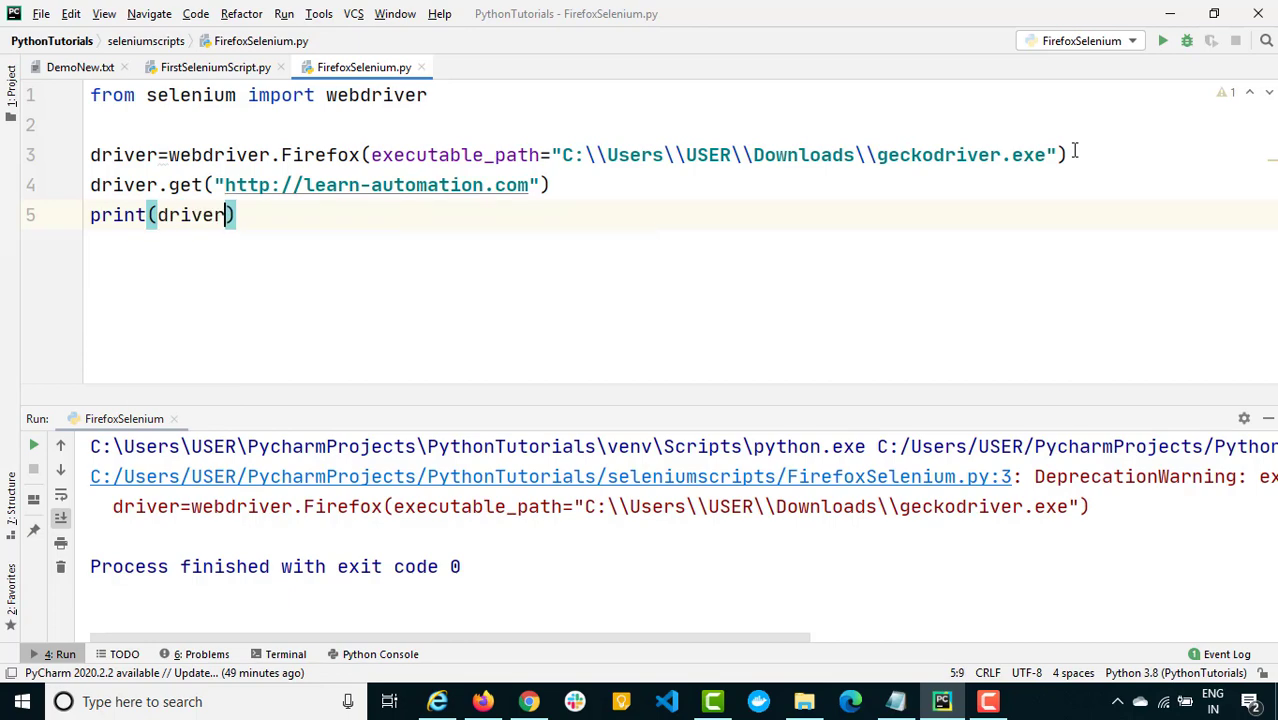
pyautogui.write('.gett')
pyautogui.write('print(driver.current_url)')
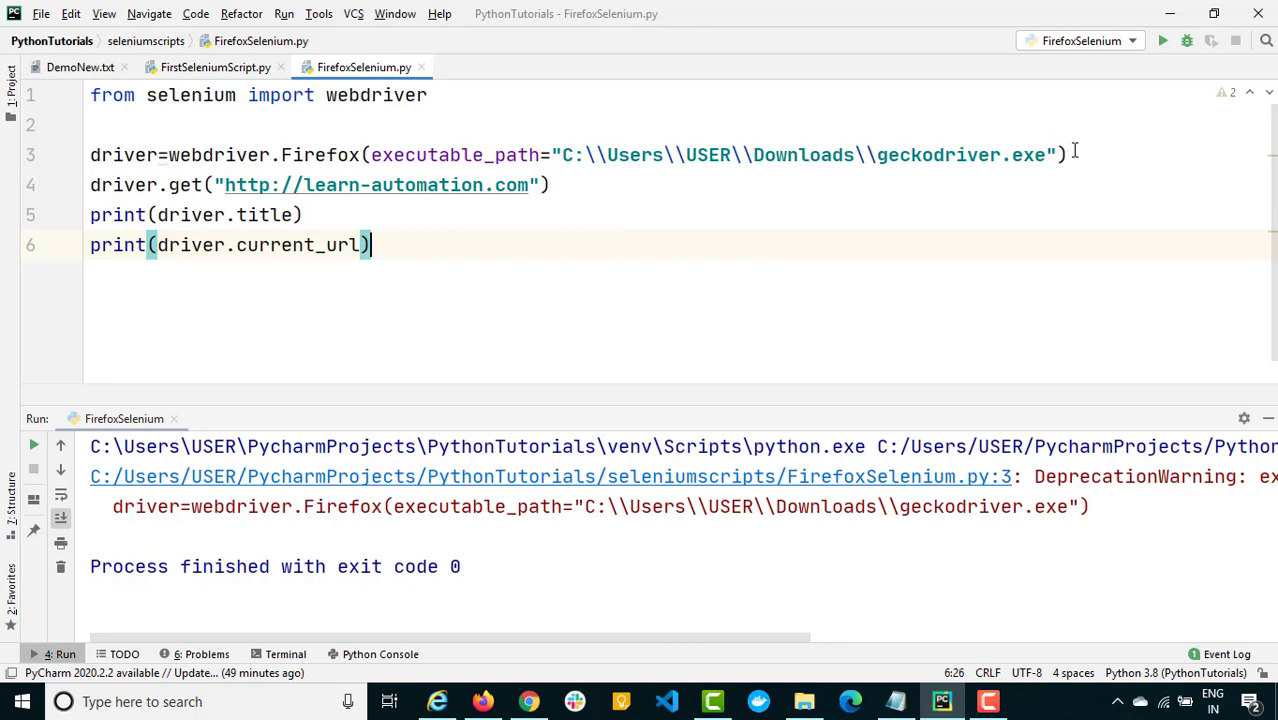
pyautogui.press('Enter')
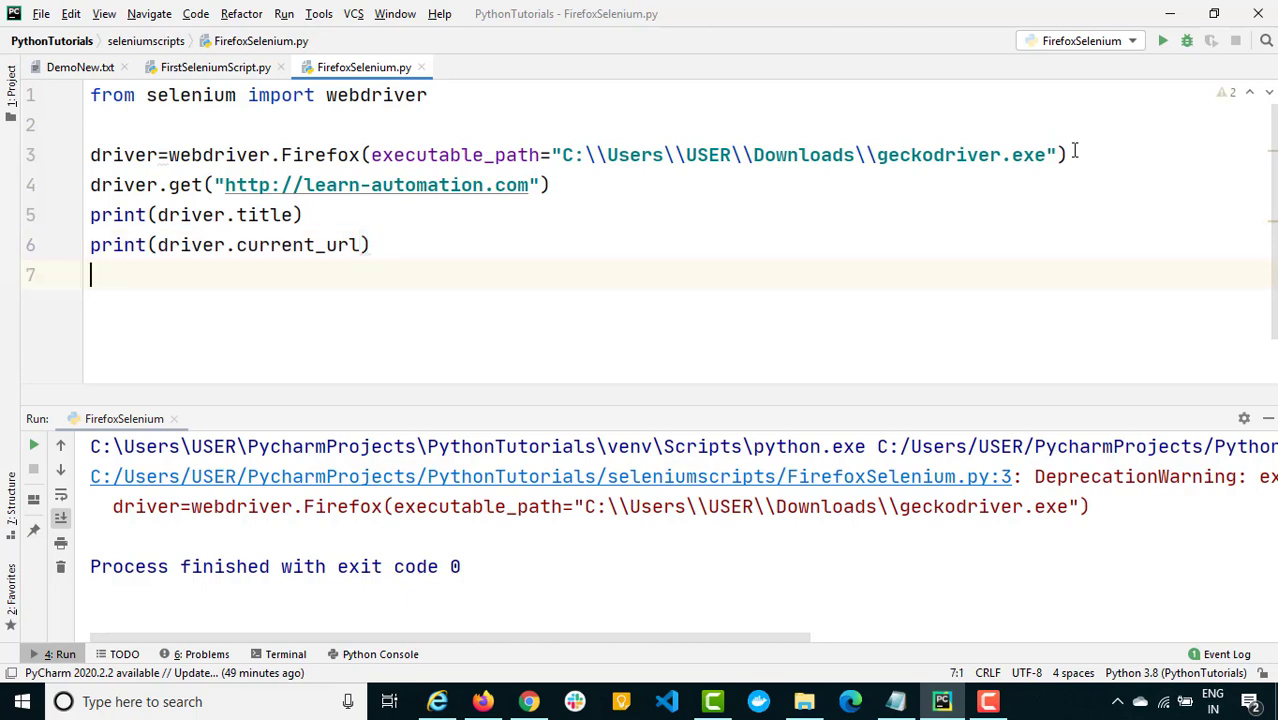
pyautogui.write('driver.quit()')
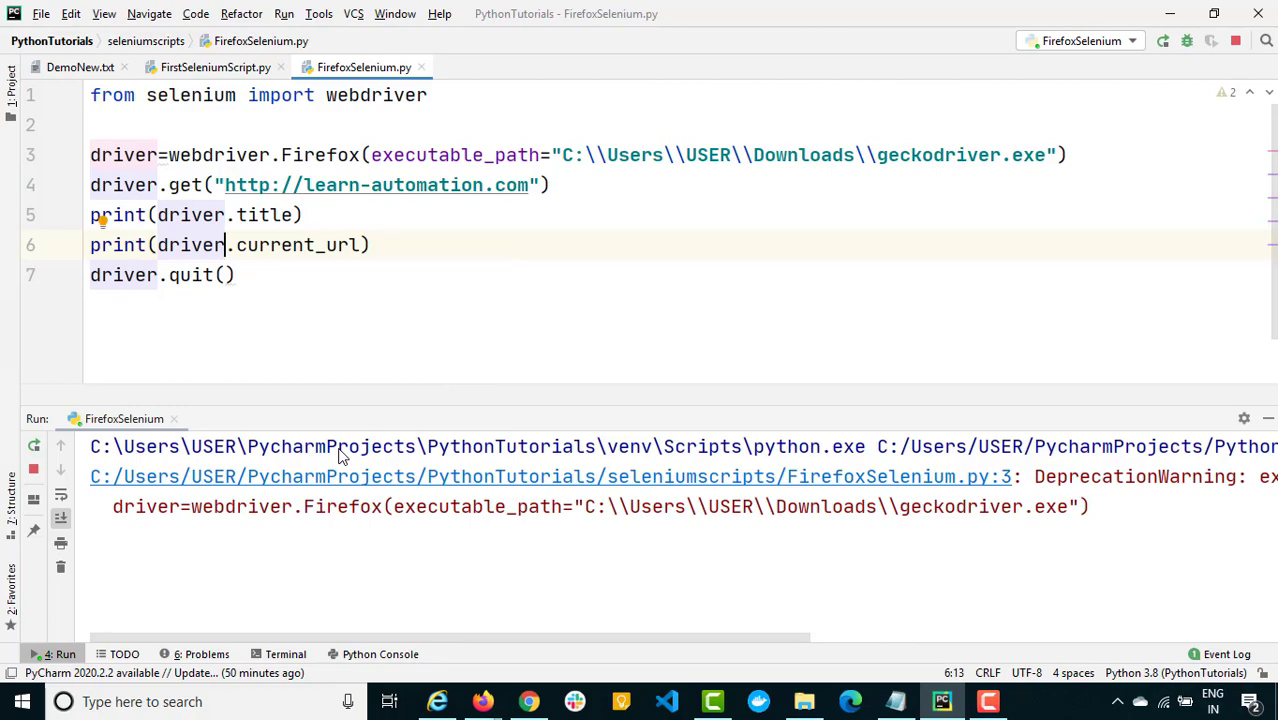
# Run FirefoxSelenium.py again and select 'geckodriver' in the executable path on line 3
pyautogui.click(32, 444)
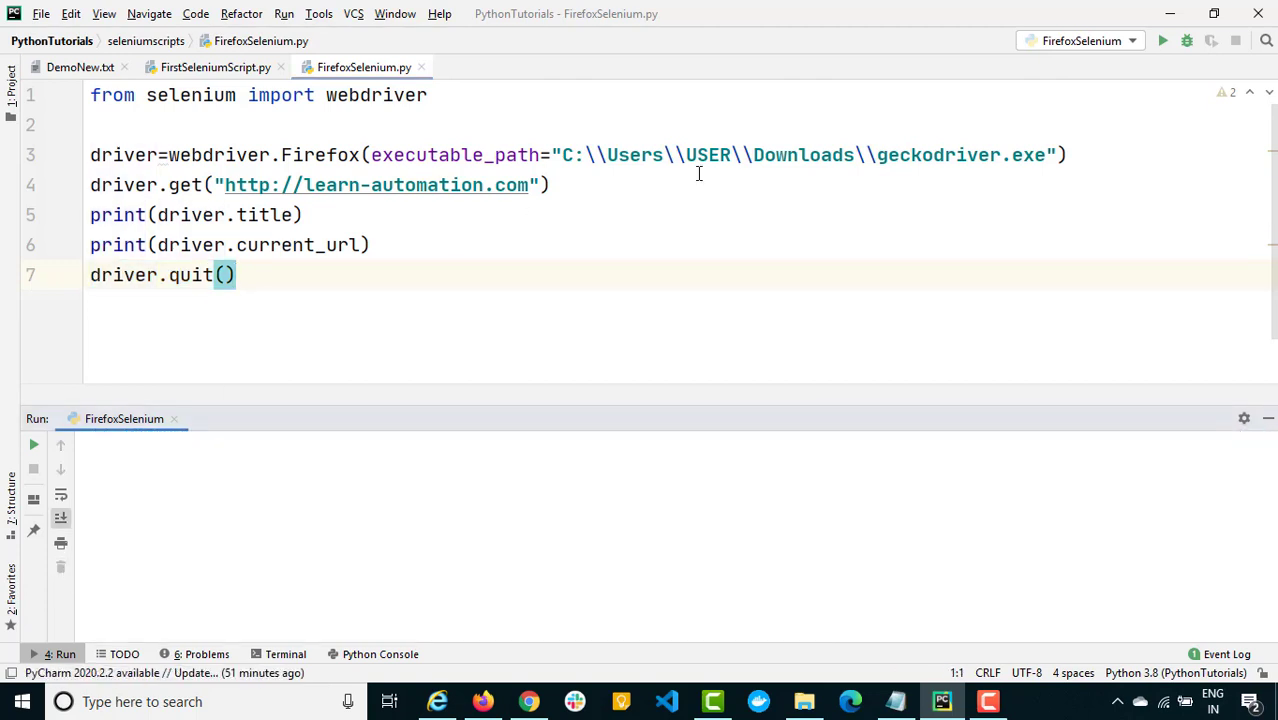
pyautogui.doubleClick(936, 156)
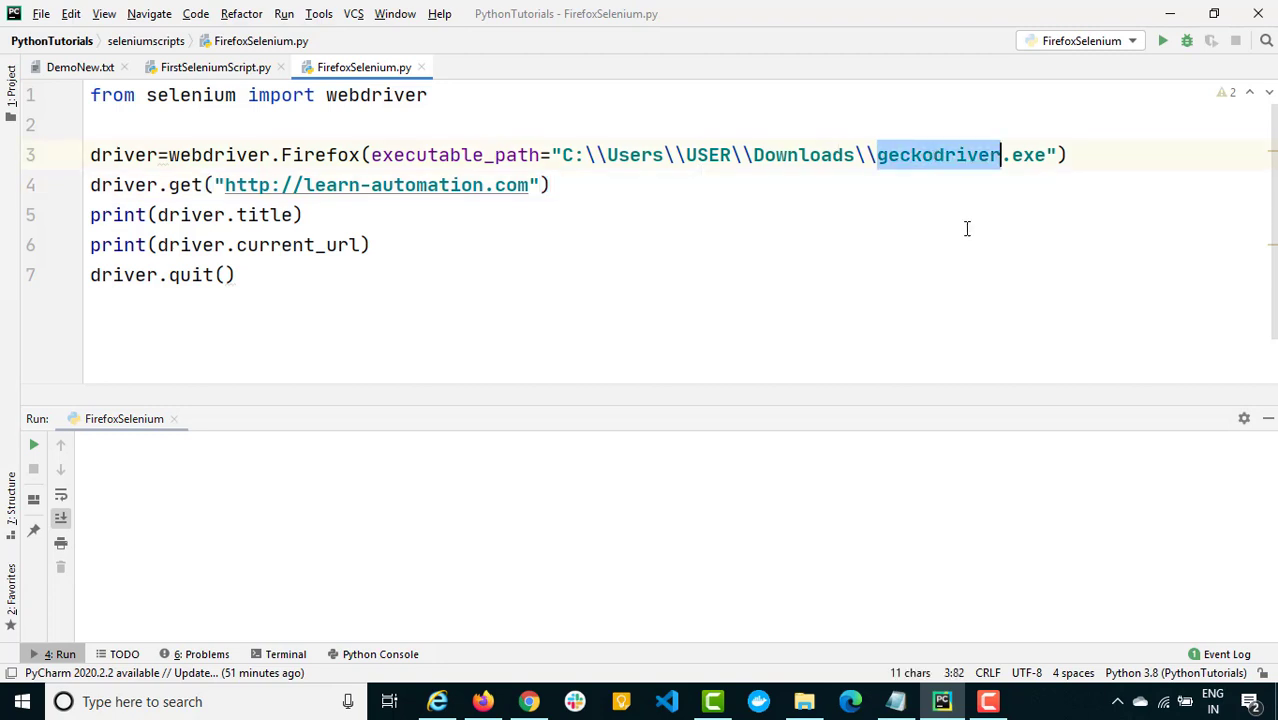